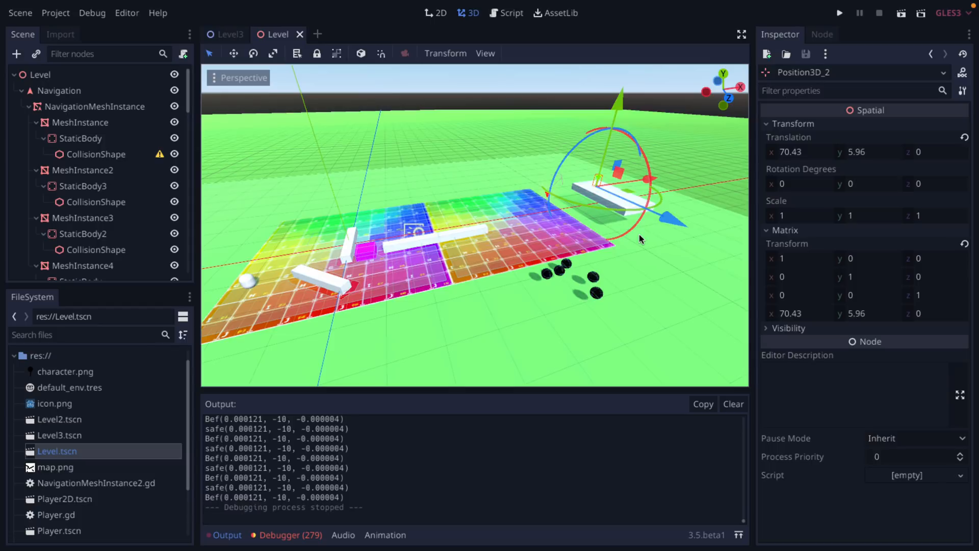
{"action": "mouse_move", "coordinate": [458, 253]}
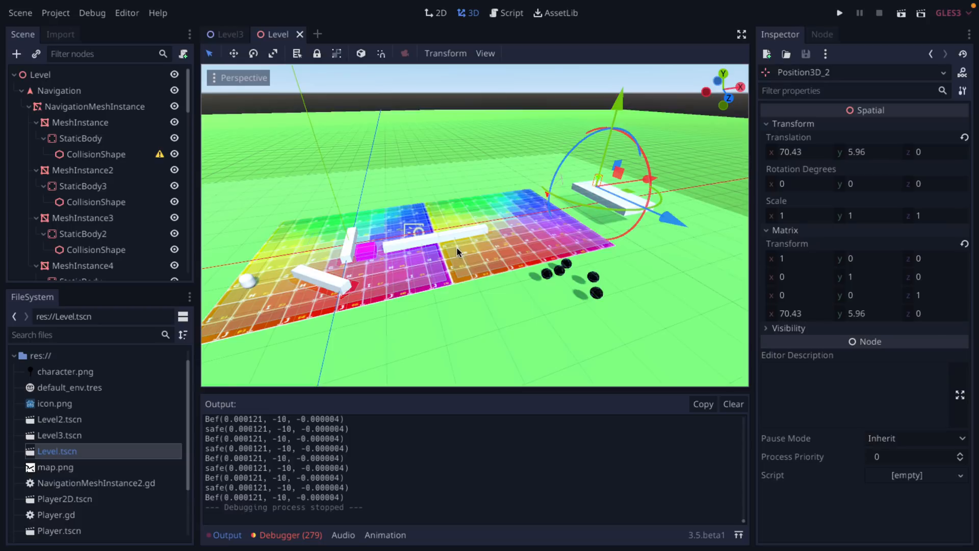
{"action": "mouse_move", "coordinate": [457, 252]}
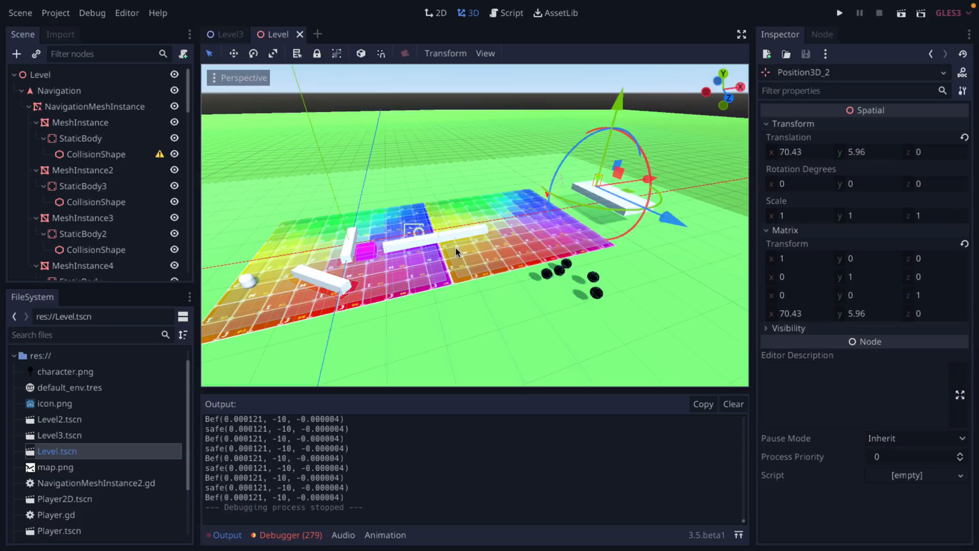
{"action": "mouse_move", "coordinate": [455, 238]}
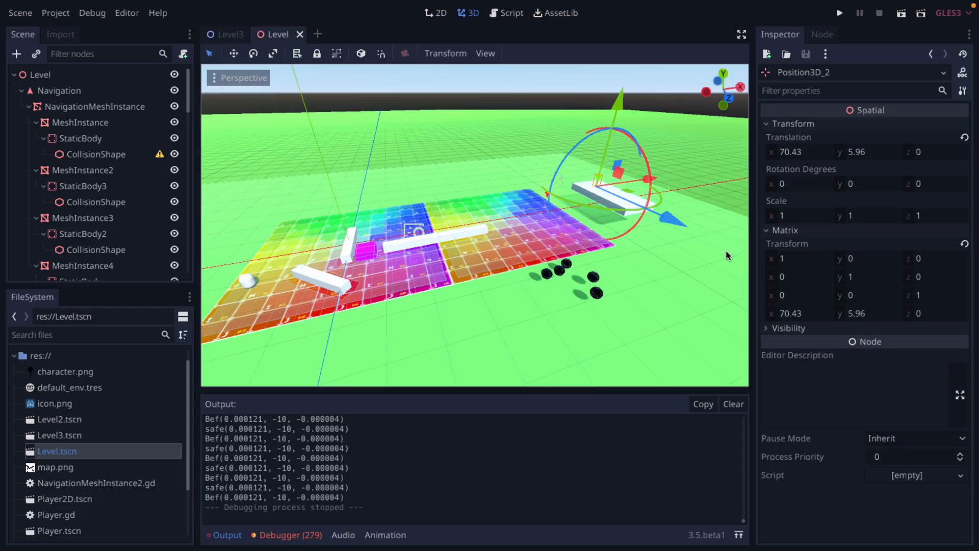
{"action": "mouse_move", "coordinate": [840, 12]}
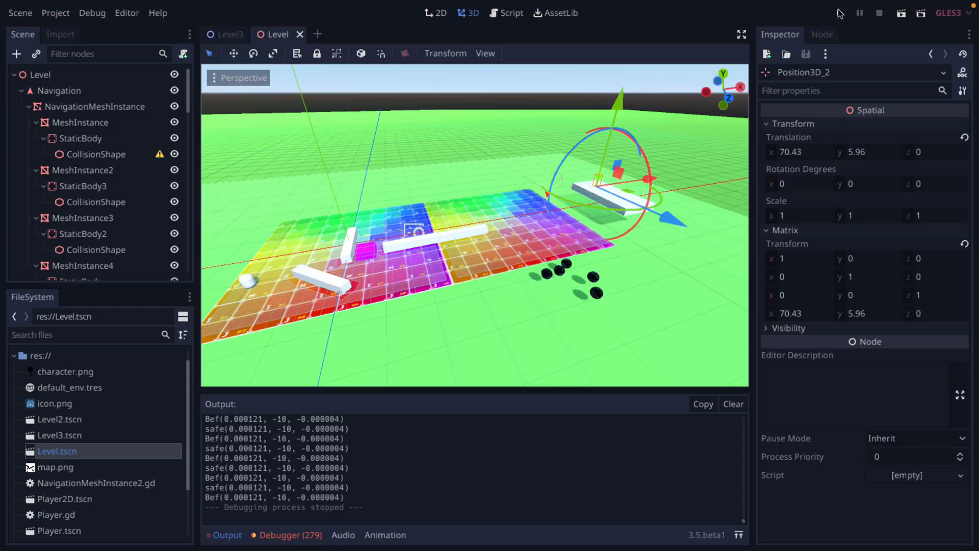
- Run the navigation demo so the black agent balls move across the coloured floor
{"action": "left_click", "coordinate": [840, 12]}
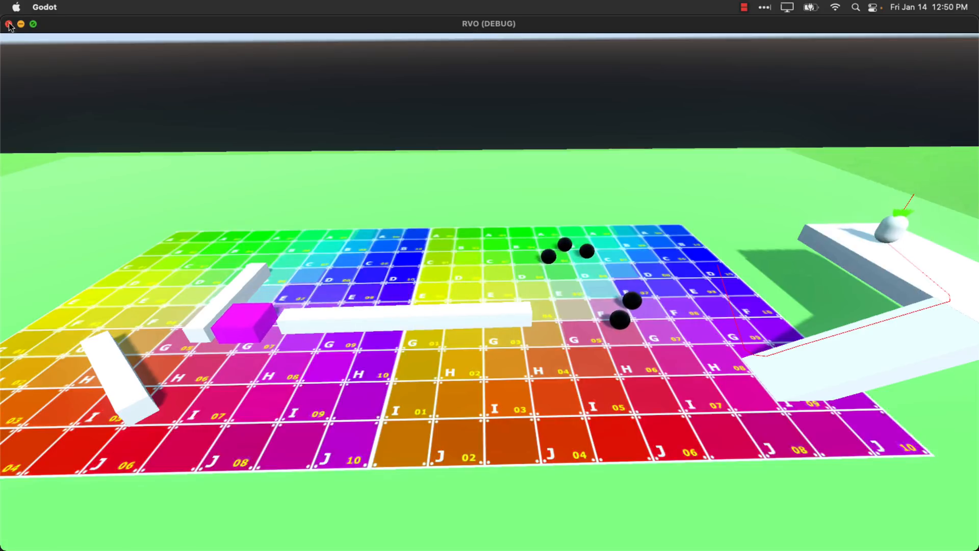
- Stop the running demo and inspect the collision shape and NavigationObstacle nodes in the Scene dock
{"action": "left_click", "coordinate": [10, 24]}
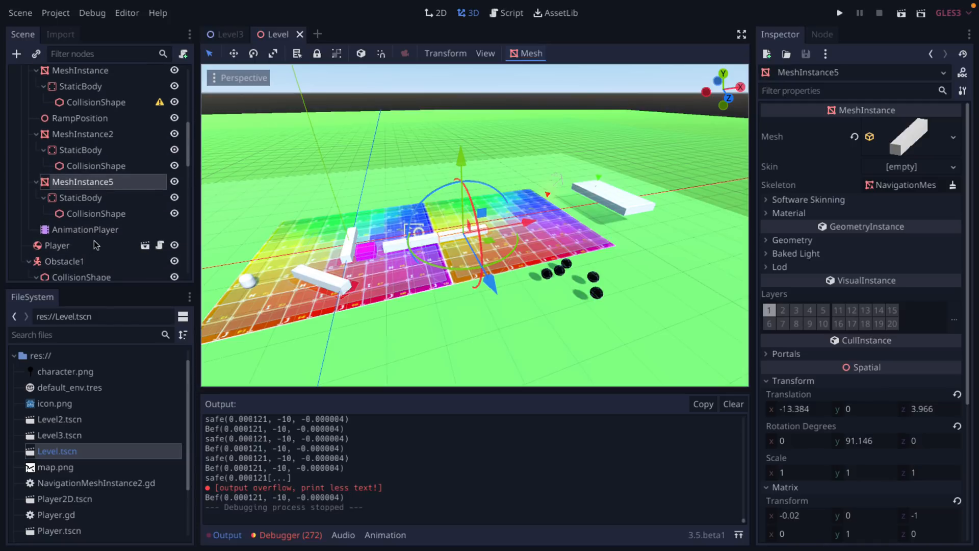
{"action": "left_click", "coordinate": [98, 234]}
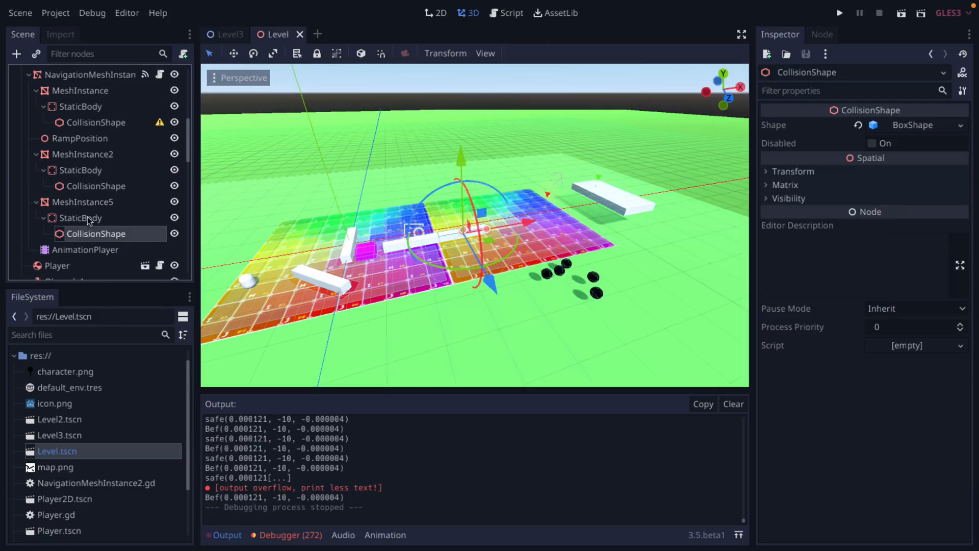
{"action": "scroll", "scroll_direction": "down", "scroll_amount": 3}
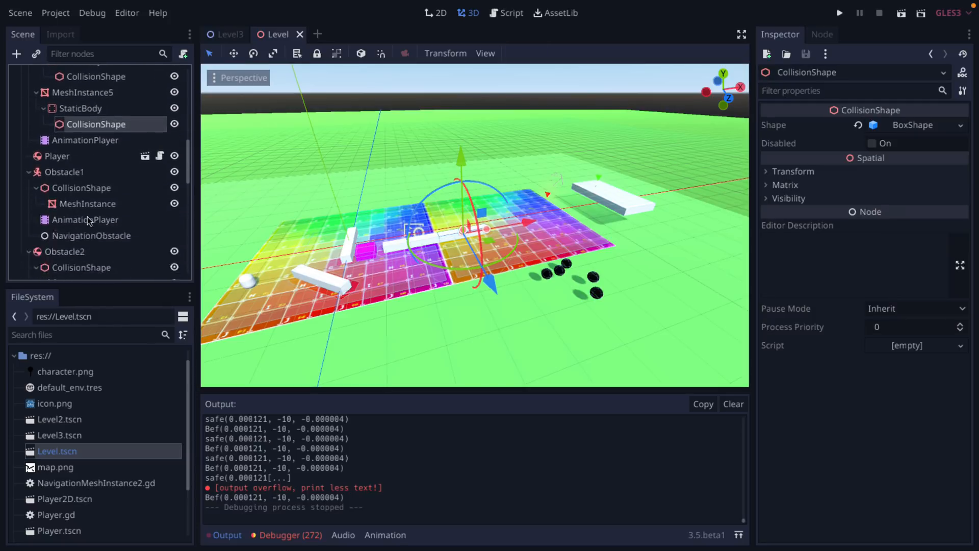
{"action": "scroll", "scroll_direction": "down", "scroll_amount": 3}
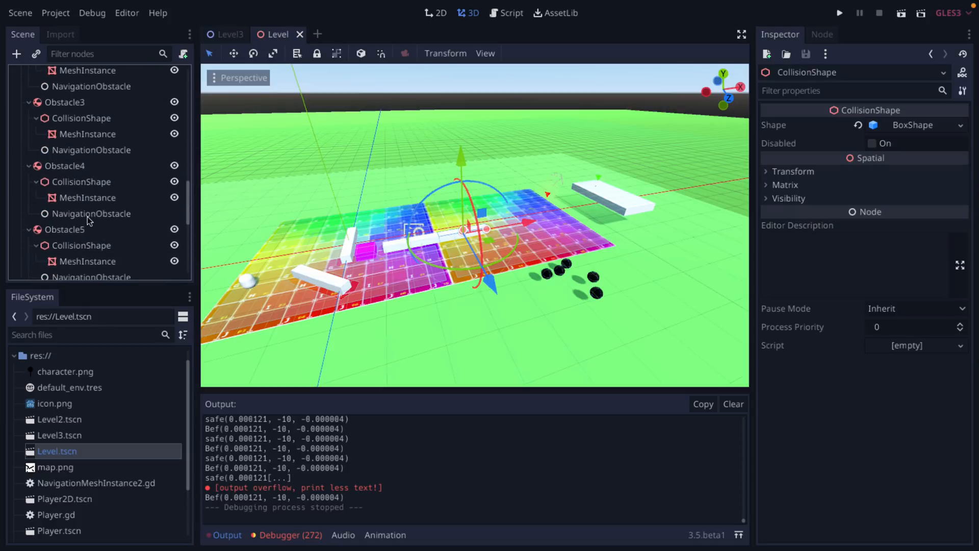
{"action": "left_click", "coordinate": [92, 150]}
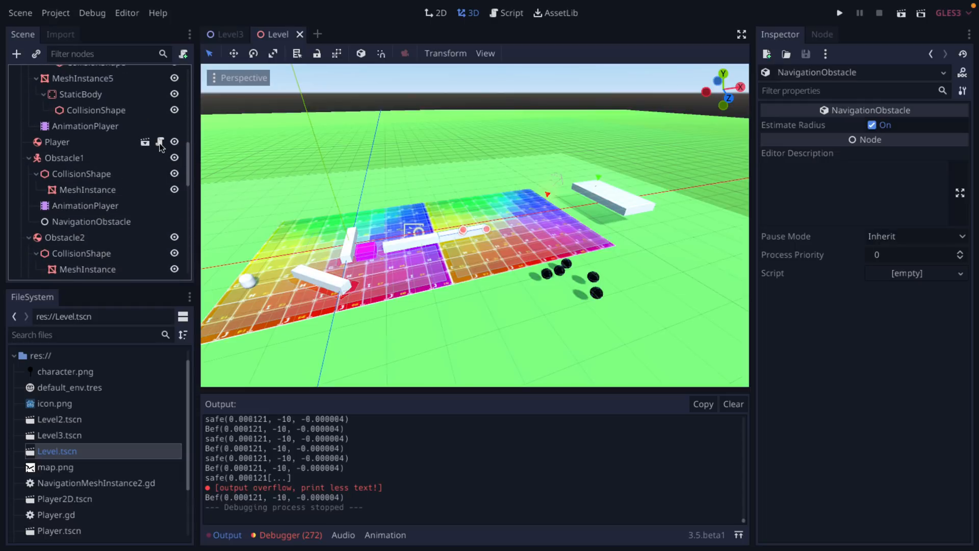
- Show the Player.gd script with the NavigationAgent code in the script editor
{"action": "left_click", "coordinate": [510, 12]}
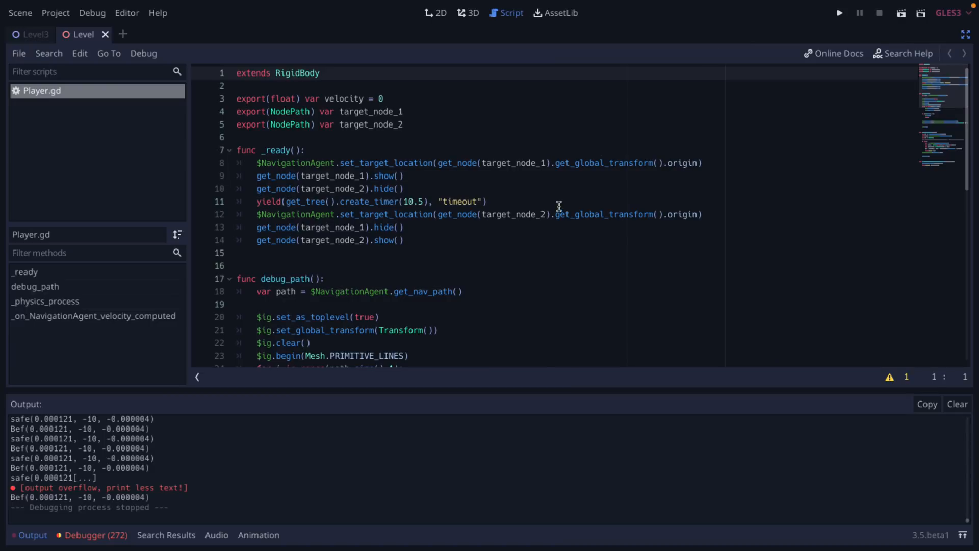
{"action": "double_click", "coordinate": [298, 163]}
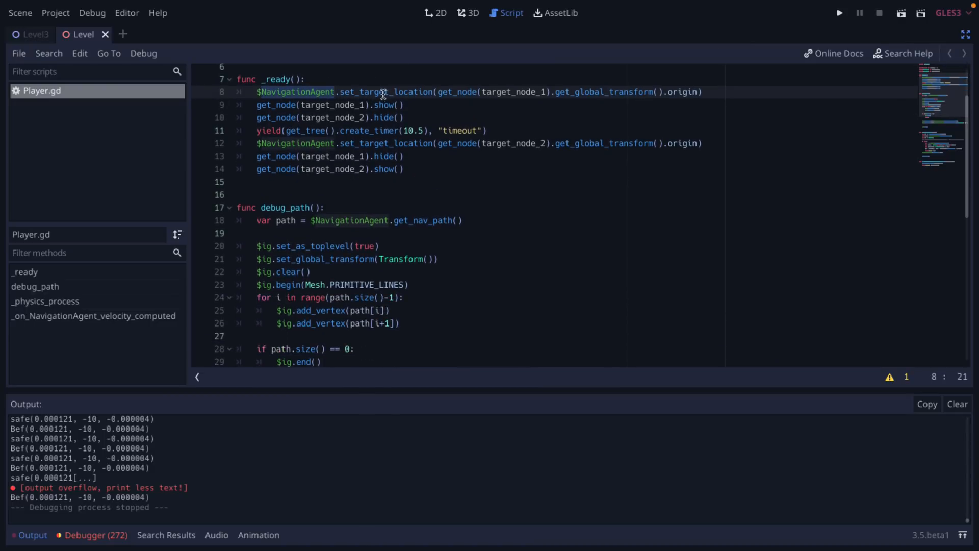
{"action": "scroll", "scroll_direction": "down", "scroll_amount": 3}
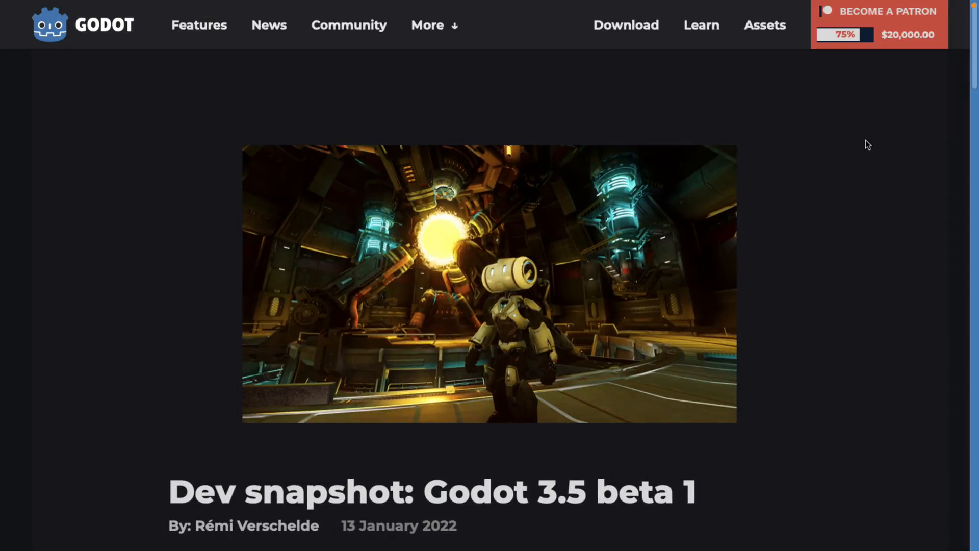
{"action": "mouse_move", "coordinate": [882, 154]}
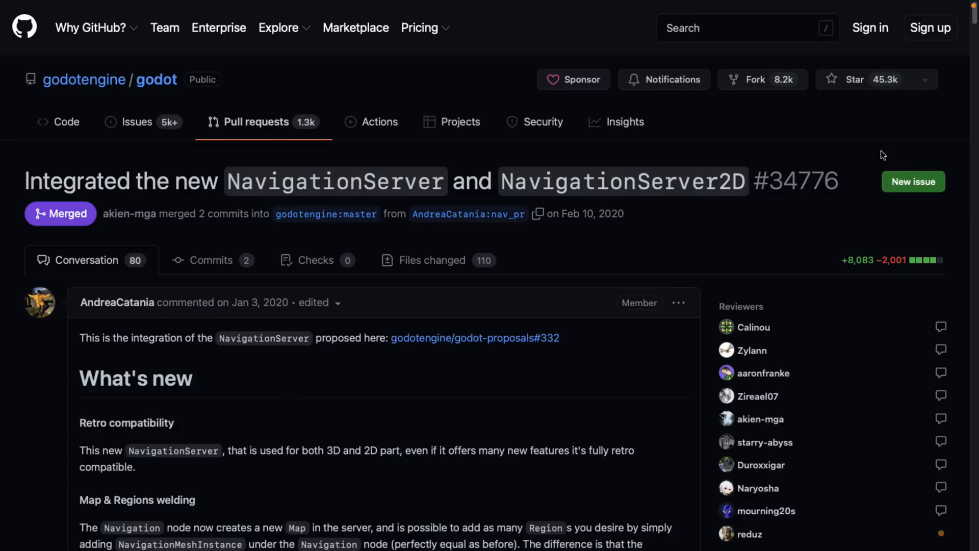
{"action": "mouse_move", "coordinate": [731, 170]}
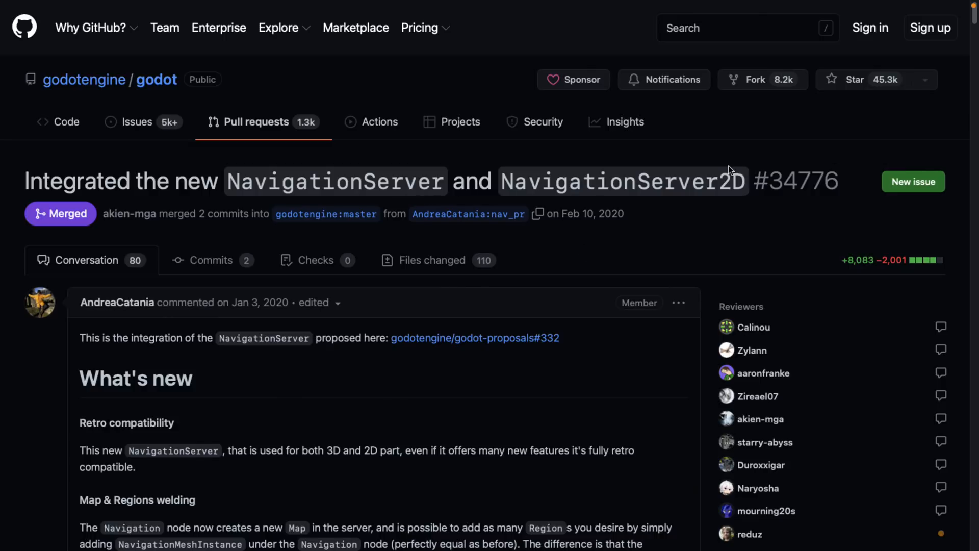
{"action": "mouse_move", "coordinate": [728, 170]}
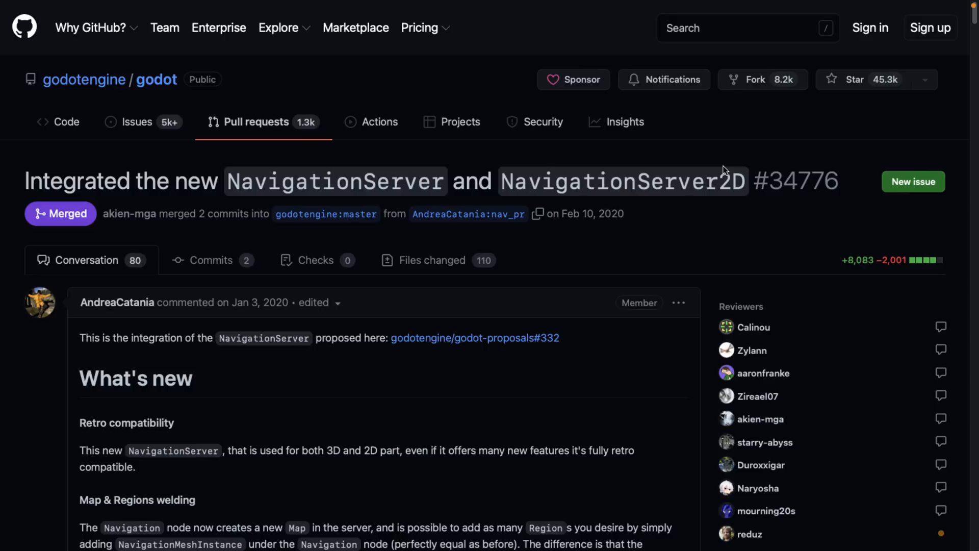
{"action": "mouse_move", "coordinate": [656, 253]}
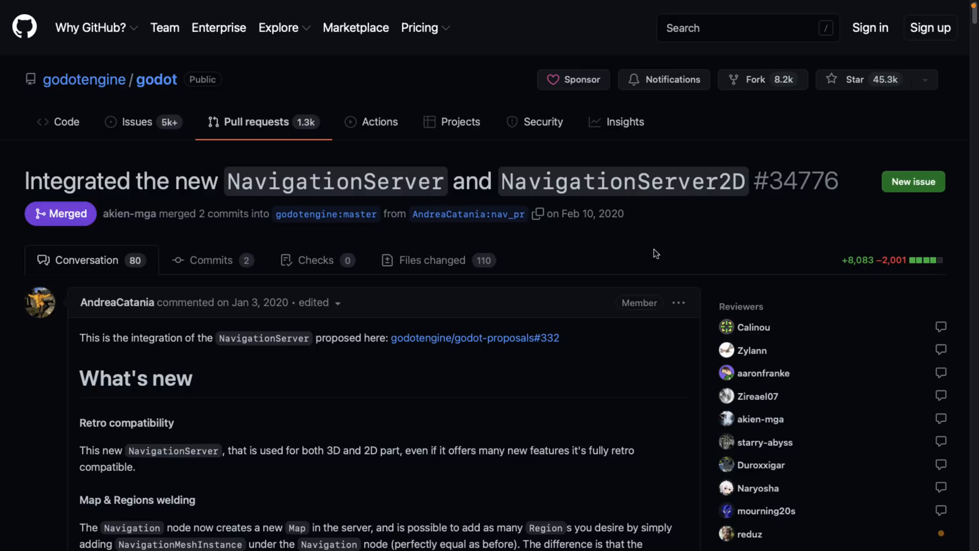
- Read through PR #34776's NavigationServer description down to its example project and back up
{"action": "scroll", "scroll_direction": "down", "scroll_amount": 3}
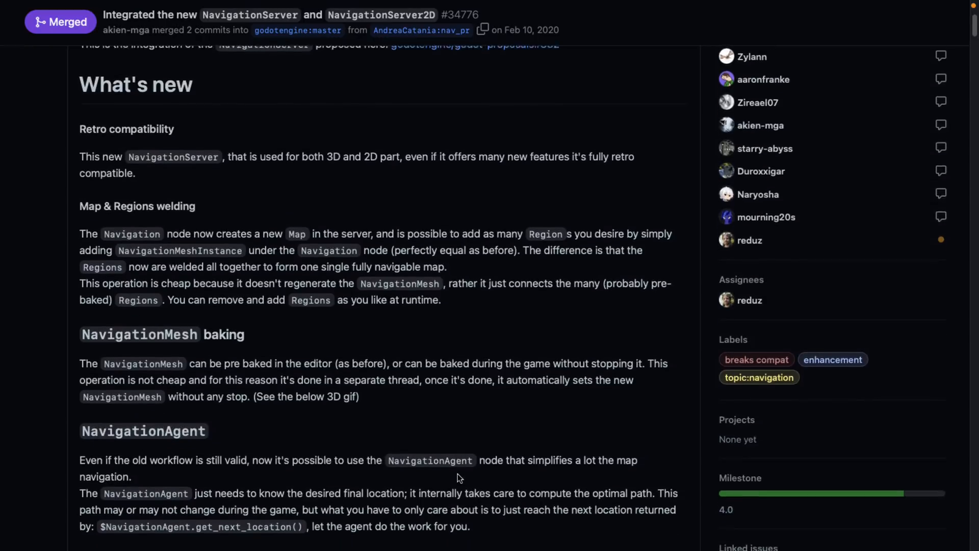
{"action": "scroll", "scroll_direction": "down", "scroll_amount": 3}
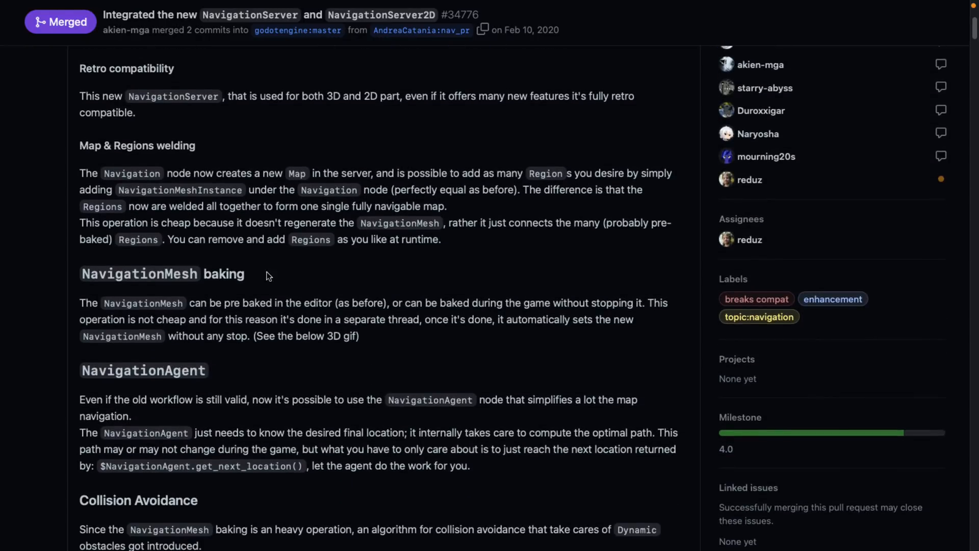
{"action": "mouse_move", "coordinate": [349, 355]}
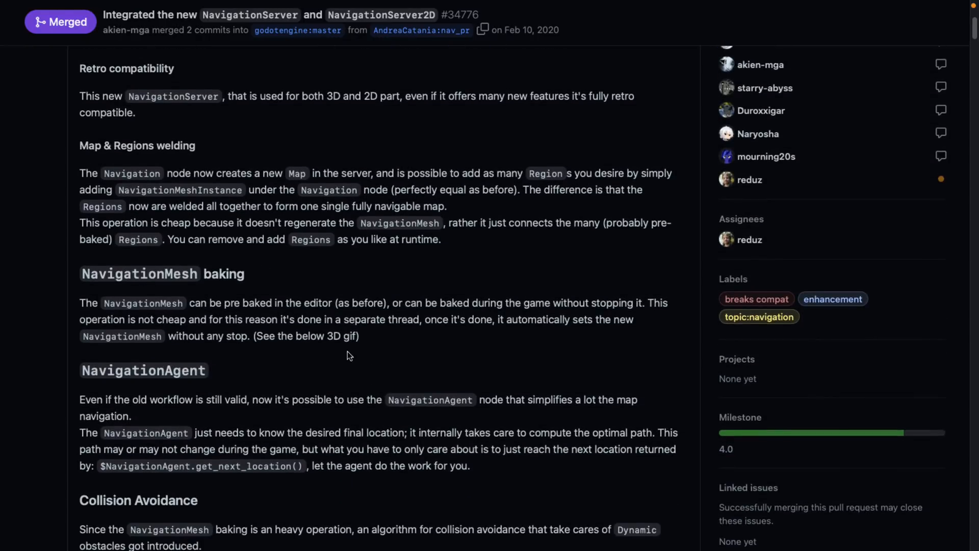
{"action": "scroll", "scroll_direction": "down", "scroll_amount": 3}
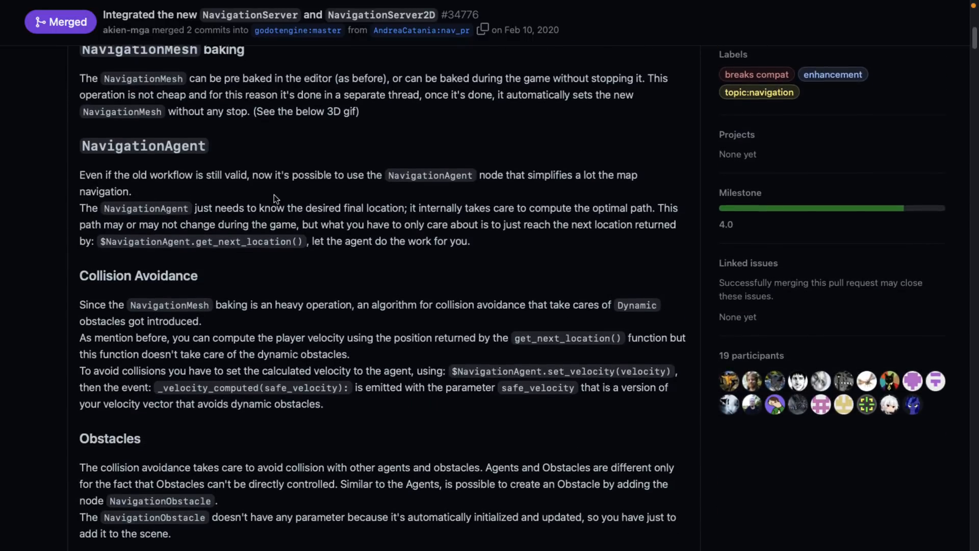
{"action": "scroll", "scroll_direction": "down", "scroll_amount": 3}
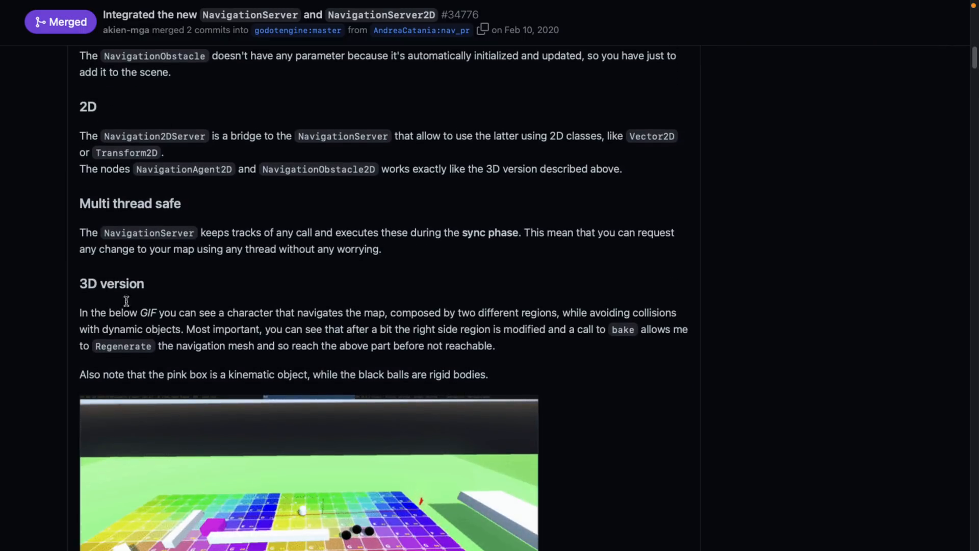
{"action": "scroll", "scroll_direction": "down", "scroll_amount": 3}
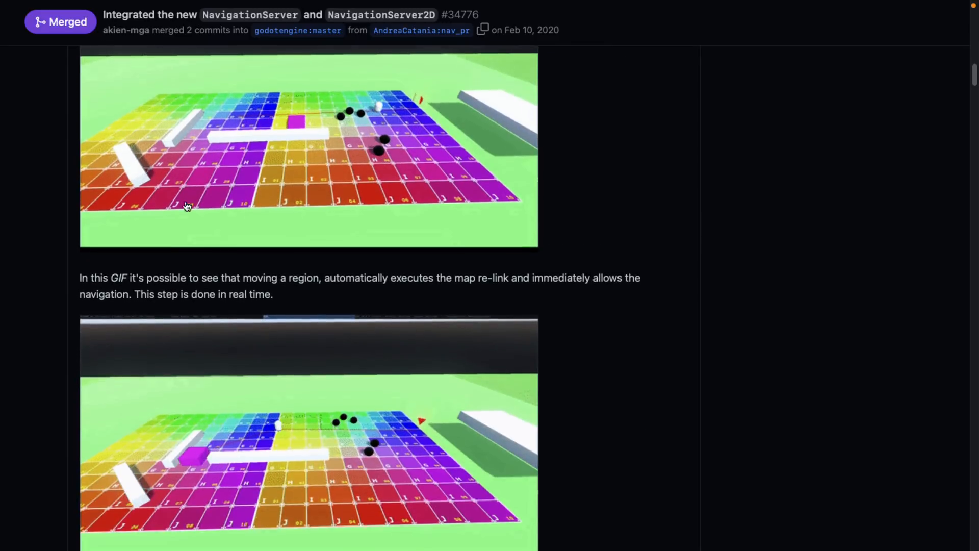
{"action": "scroll", "scroll_direction": "down", "scroll_amount": 3}
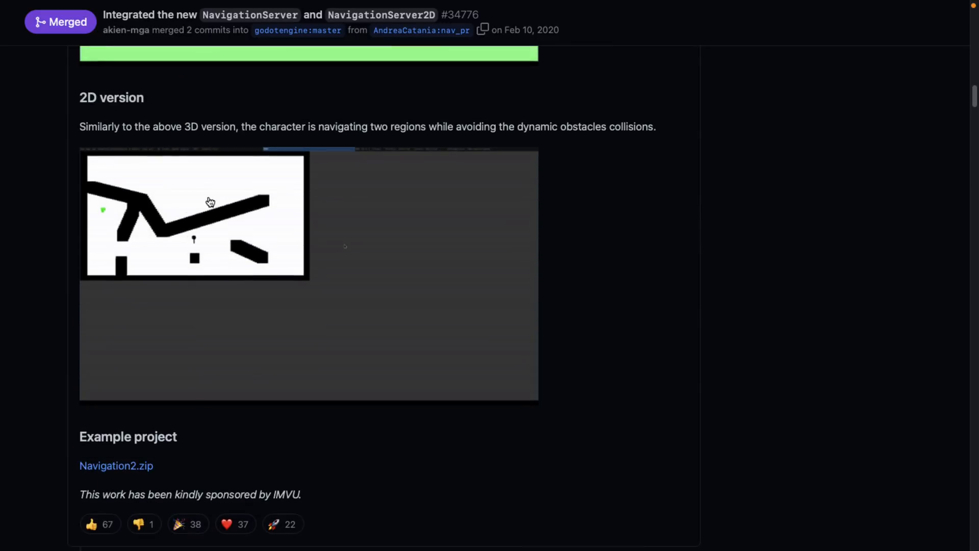
{"action": "mouse_move", "coordinate": [315, 165]}
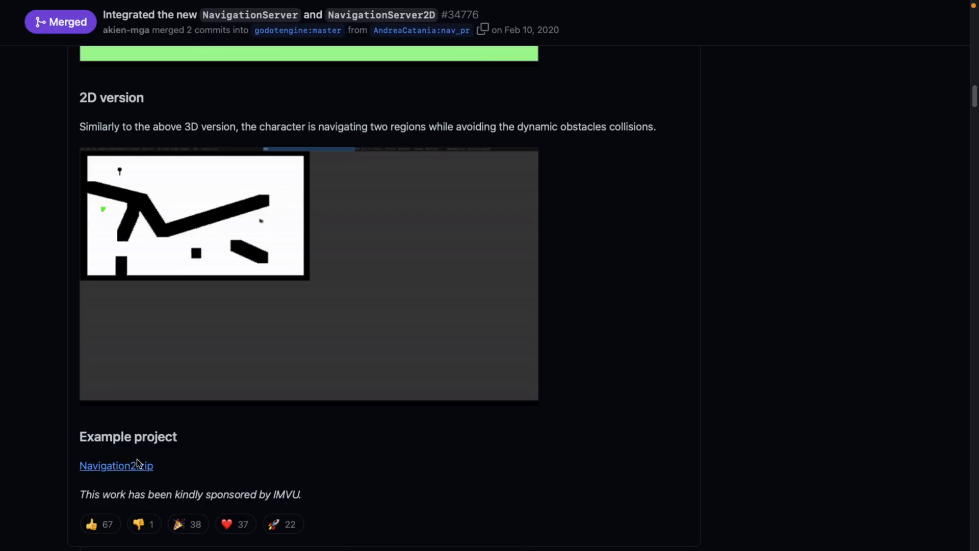
{"action": "scroll", "scroll_direction": "up", "scroll_amount": 3}
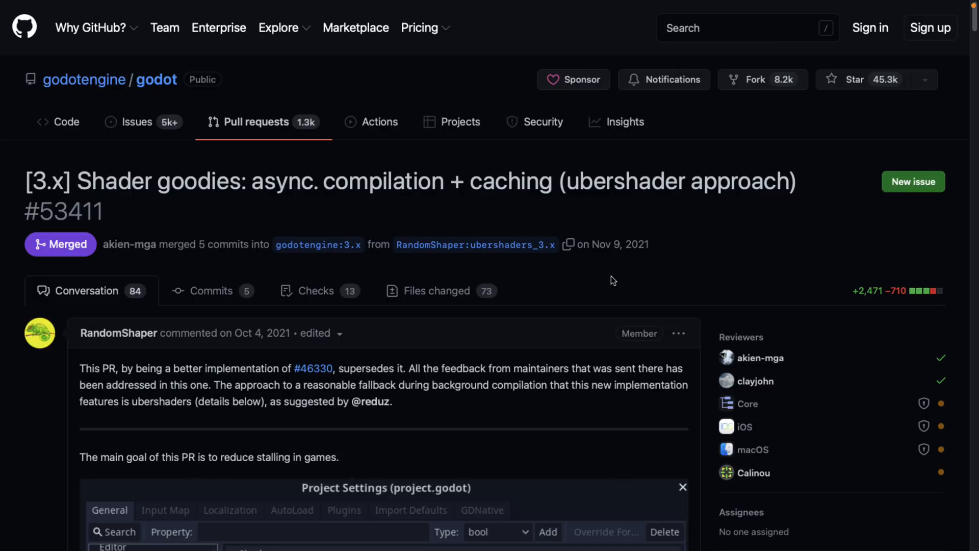
- Read PR #53411's async shader compilation, testing and future work sections
{"action": "scroll", "scroll_direction": "down", "scroll_amount": 3}
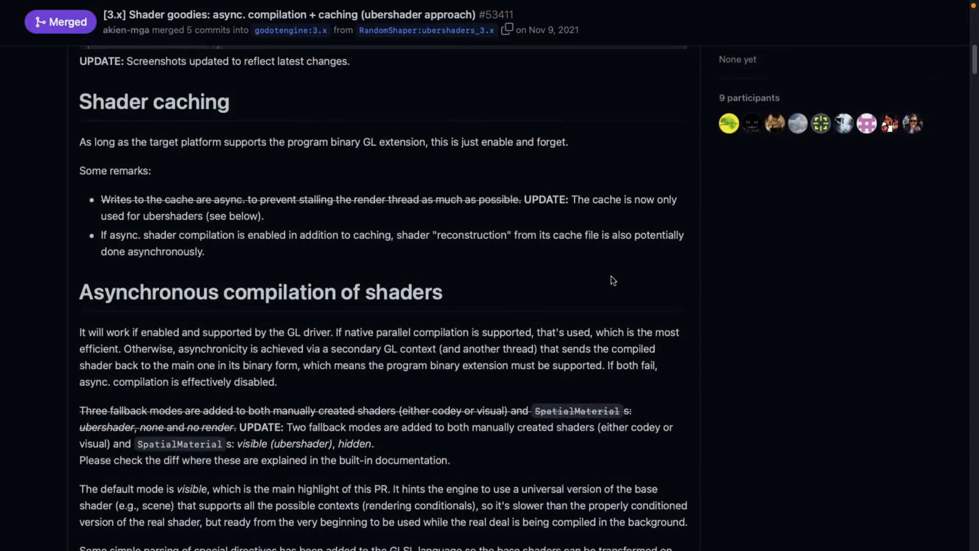
{"action": "scroll", "scroll_direction": "down", "scroll_amount": 3}
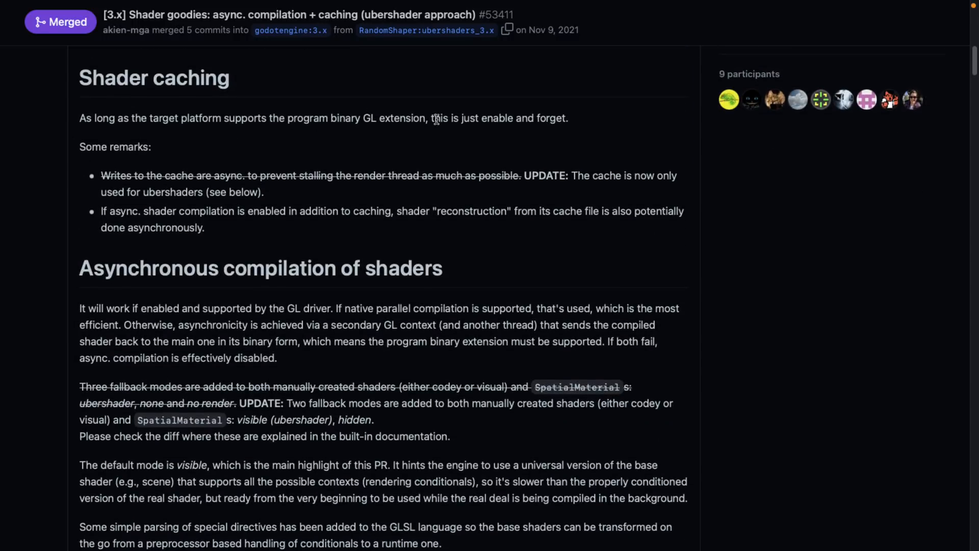
{"action": "scroll", "scroll_direction": "down", "scroll_amount": 3}
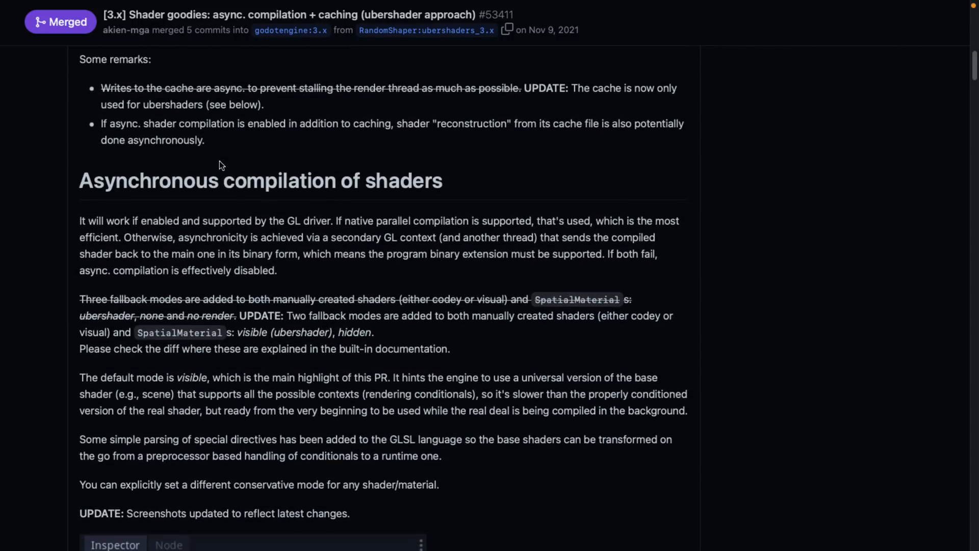
{"action": "scroll", "scroll_direction": "down", "scroll_amount": 3}
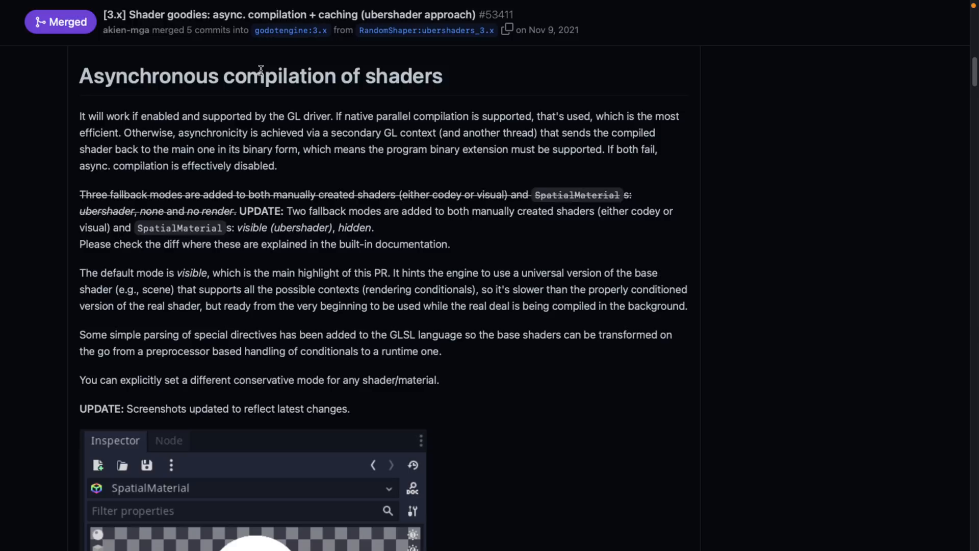
{"action": "mouse_move", "coordinate": [240, 74]}
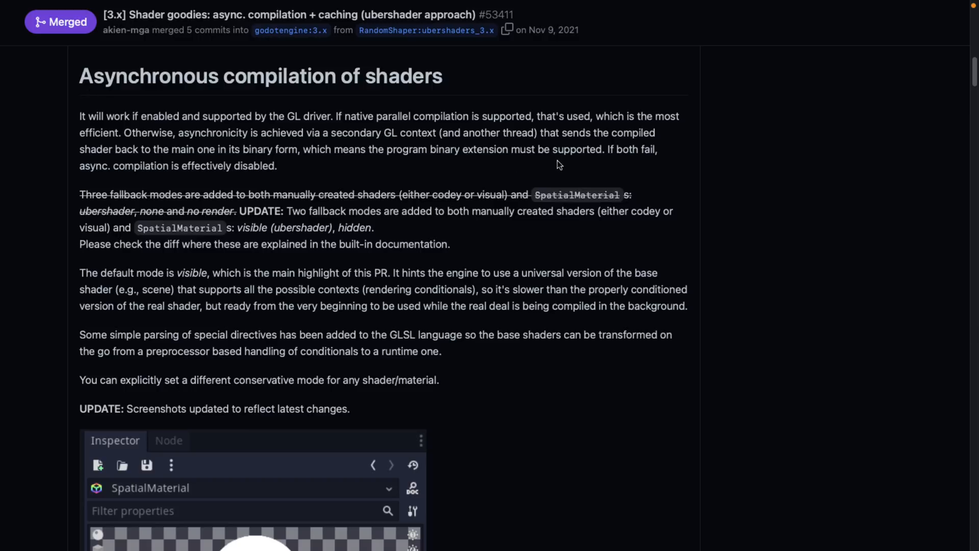
{"action": "mouse_move", "coordinate": [315, 173]}
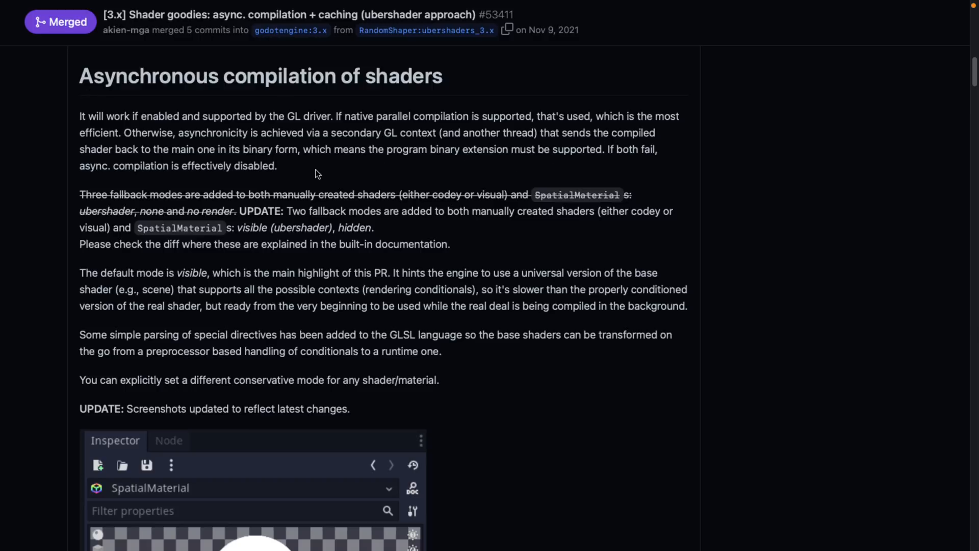
{"action": "scroll", "scroll_direction": "down", "scroll_amount": 3}
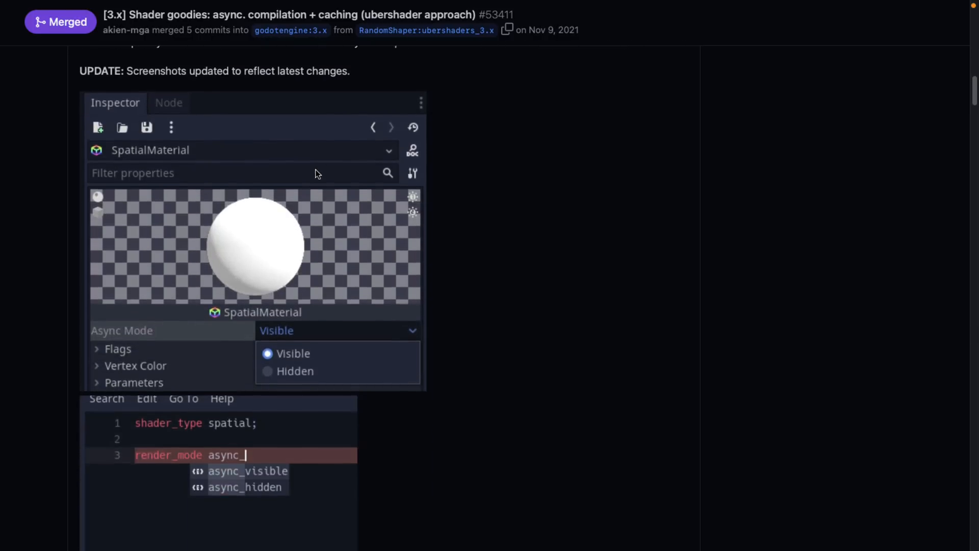
{"action": "scroll", "scroll_direction": "down", "scroll_amount": 3}
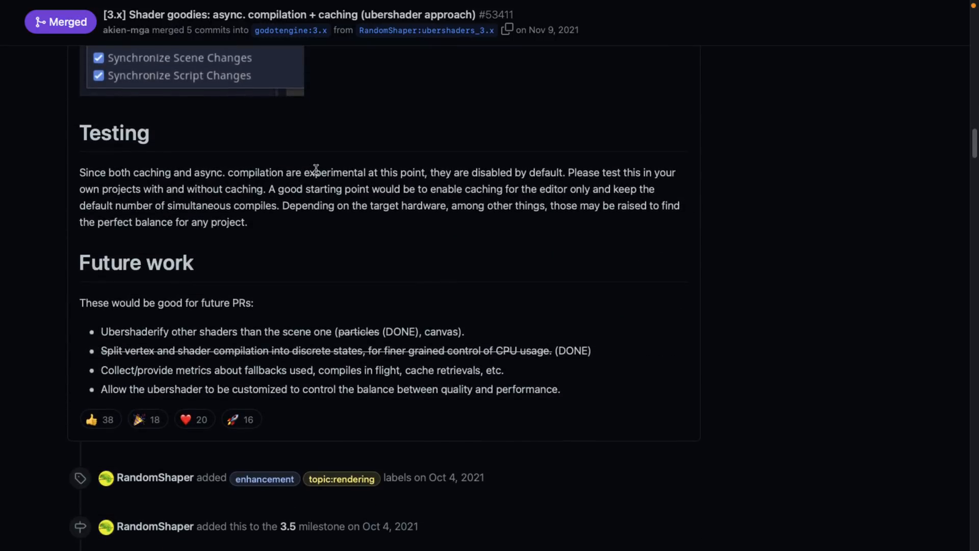
{"action": "scroll", "scroll_direction": "down", "scroll_amount": 3}
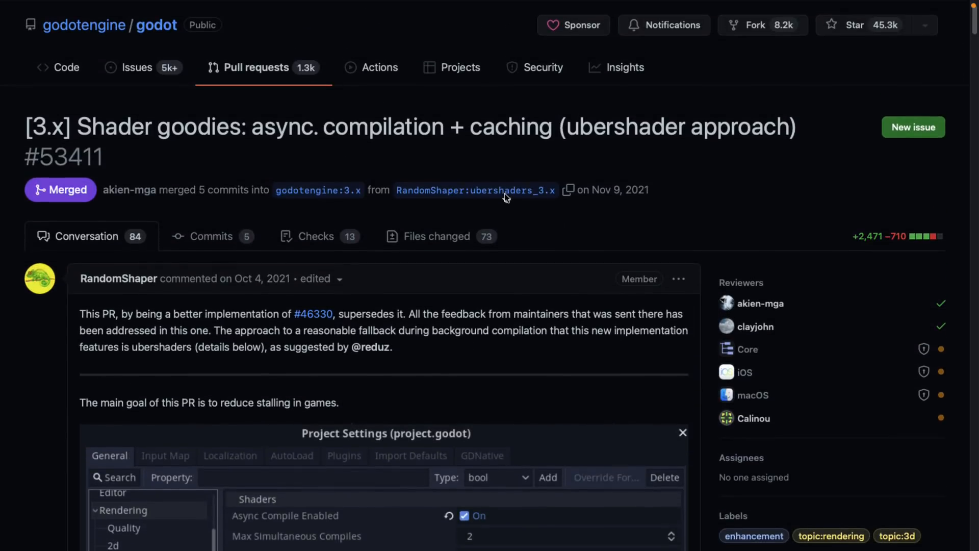
{"action": "mouse_move", "coordinate": [313, 314]}
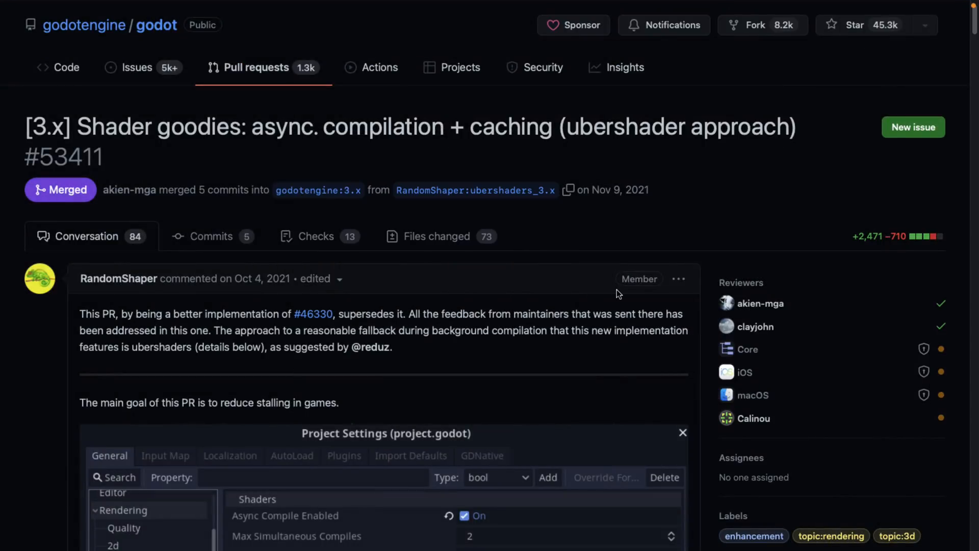
{"action": "mouse_move", "coordinate": [606, 119]}
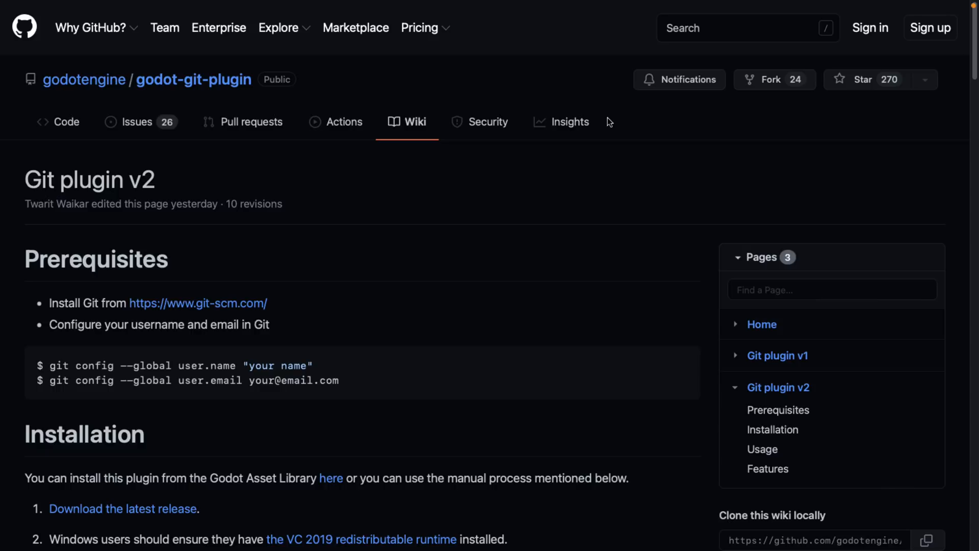
- Read the Git plugin v2 wiki page's installation and usage sections
{"action": "scroll", "scroll_direction": "down", "scroll_amount": 3}
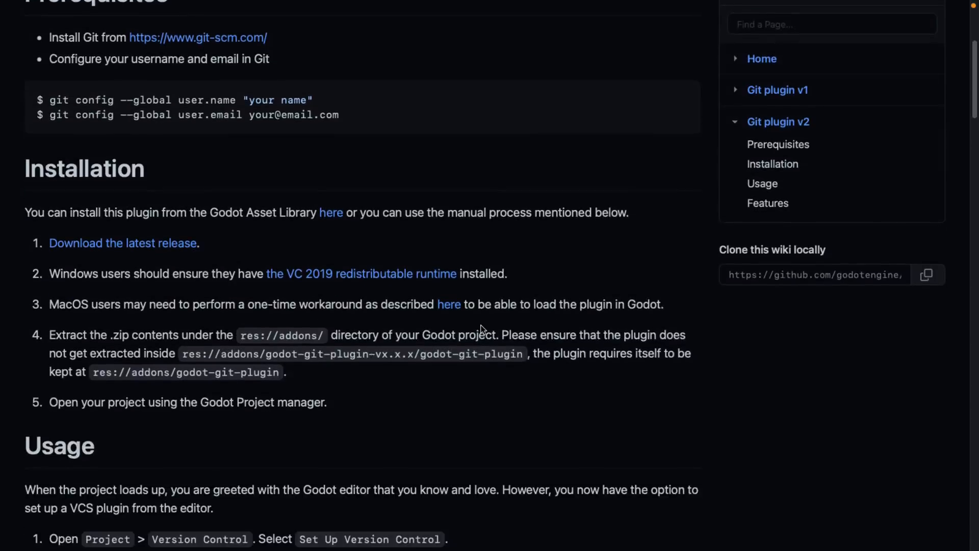
{"action": "scroll", "scroll_direction": "down", "scroll_amount": 3}
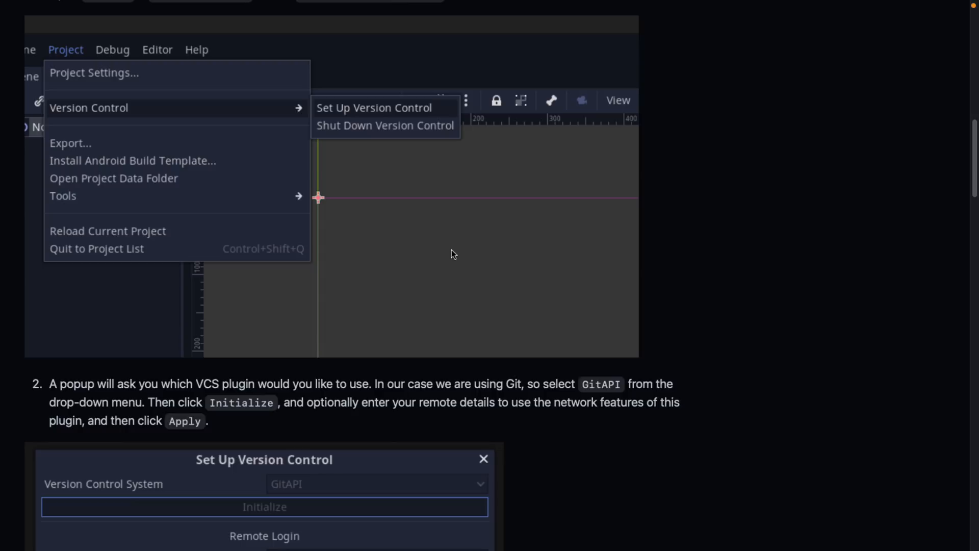
{"action": "mouse_move", "coordinate": [207, 124]}
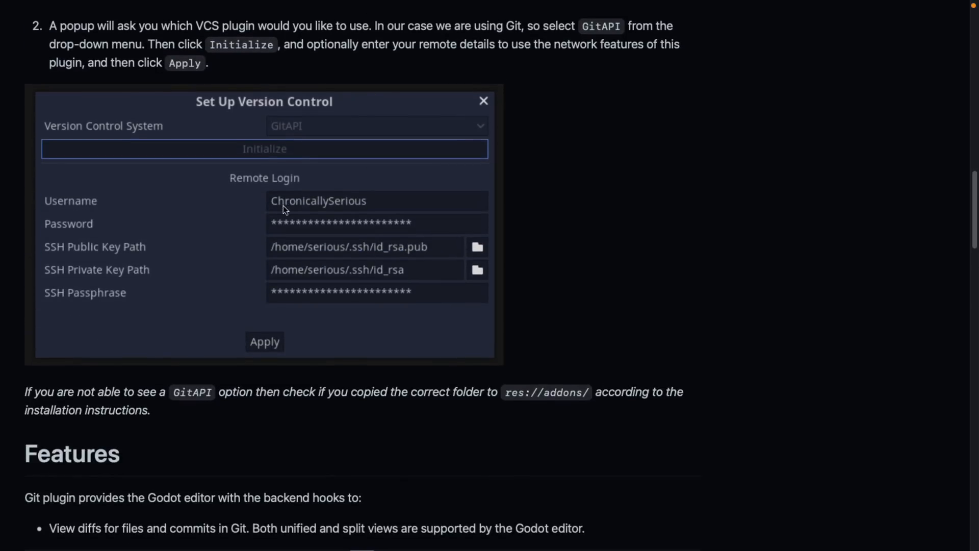
{"action": "scroll", "scroll_direction": "down", "scroll_amount": 3}
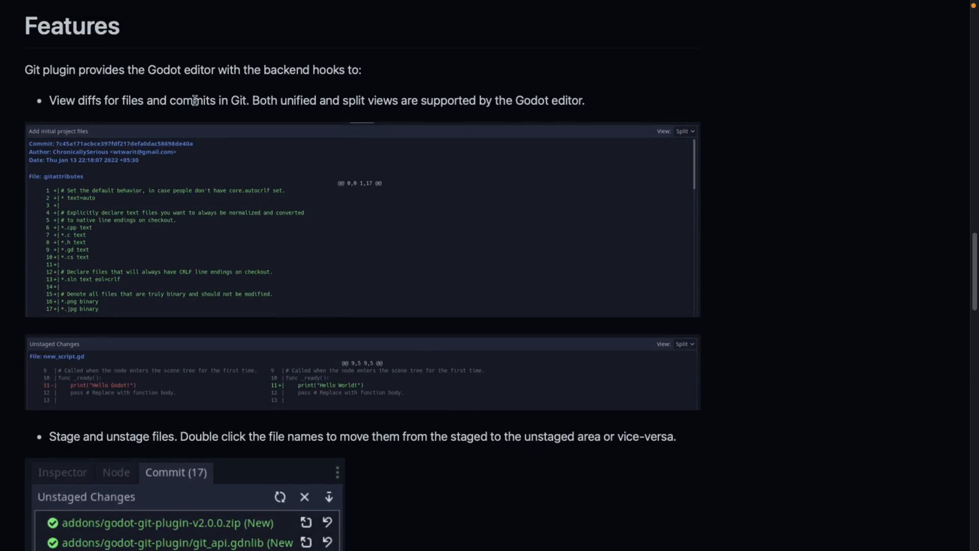
{"action": "scroll", "scroll_direction": "down", "scroll_amount": 3}
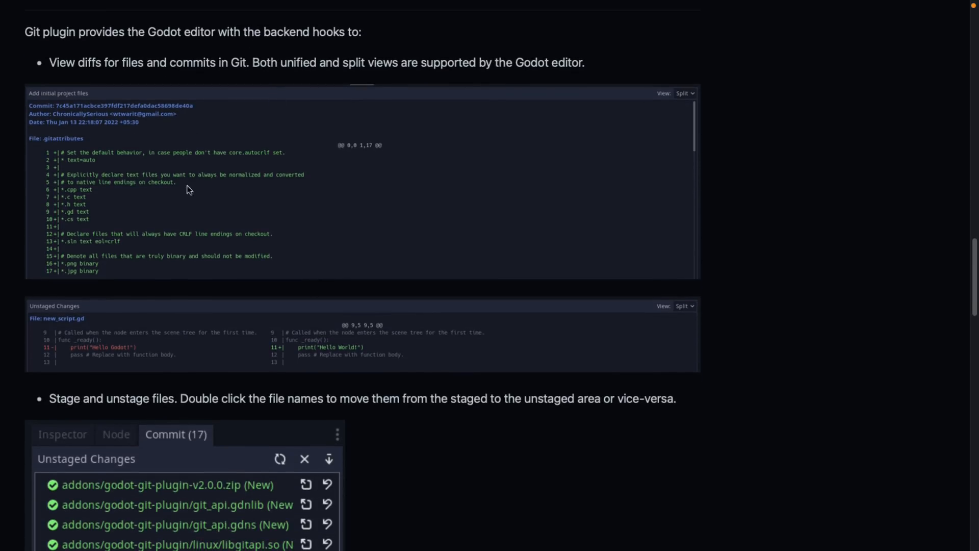
{"action": "scroll", "scroll_direction": "down", "scroll_amount": 3}
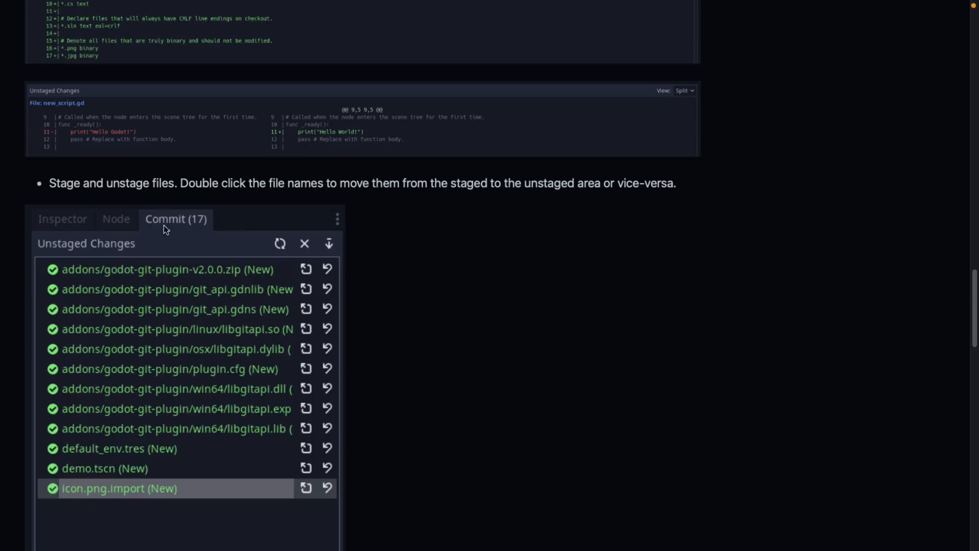
- Continue through the Git plugin v2 features list to the end of the page
{"action": "scroll", "scroll_direction": "down", "scroll_amount": 3}
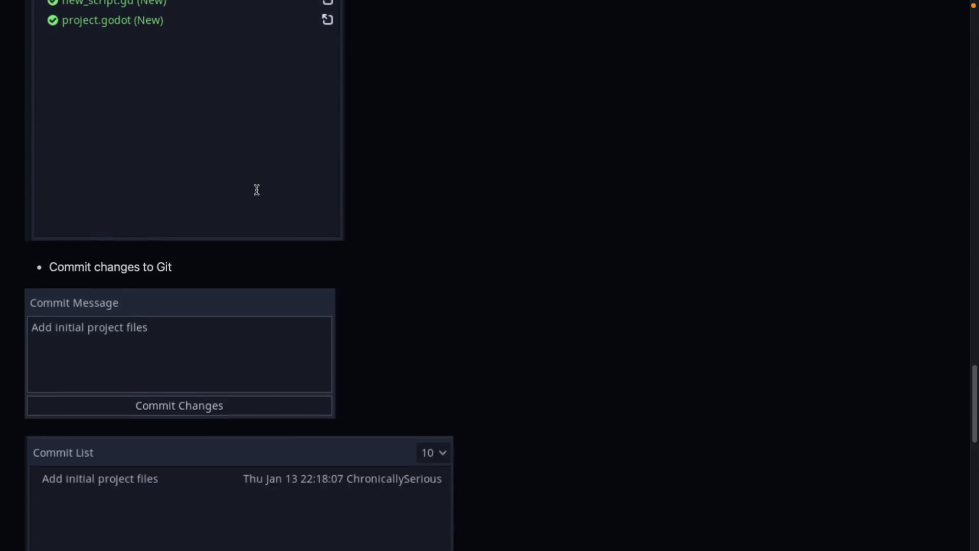
{"action": "scroll", "scroll_direction": "down", "scroll_amount": 3}
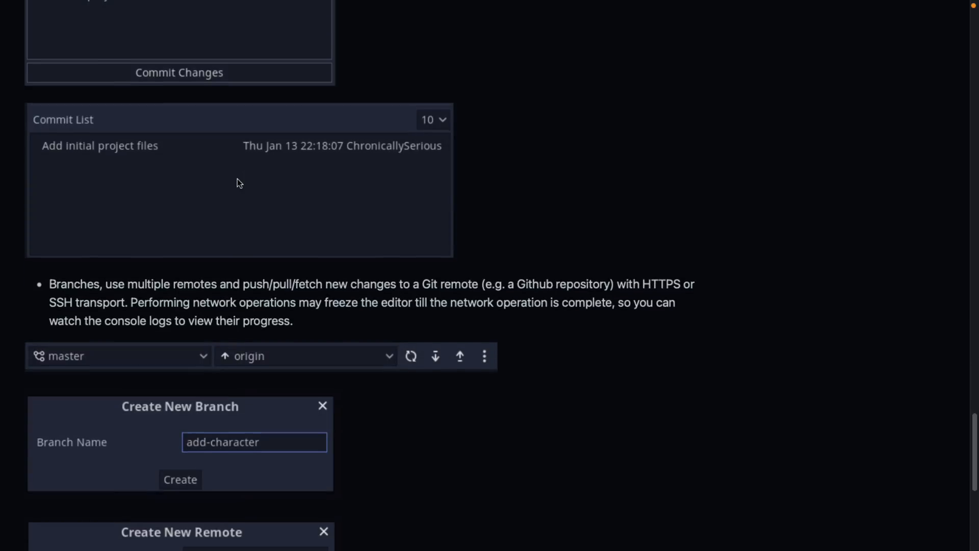
{"action": "scroll", "scroll_direction": "down", "scroll_amount": 3}
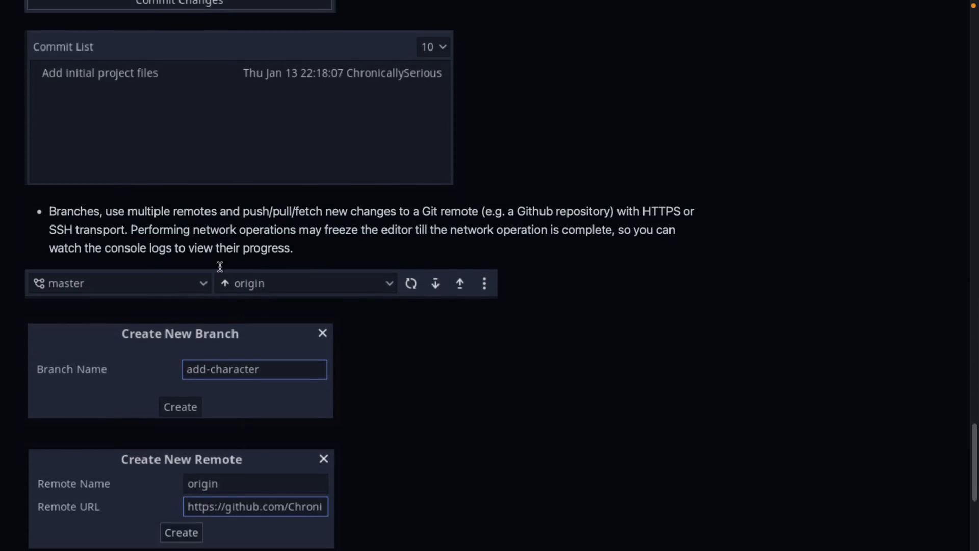
{"action": "mouse_move", "coordinate": [323, 205]}
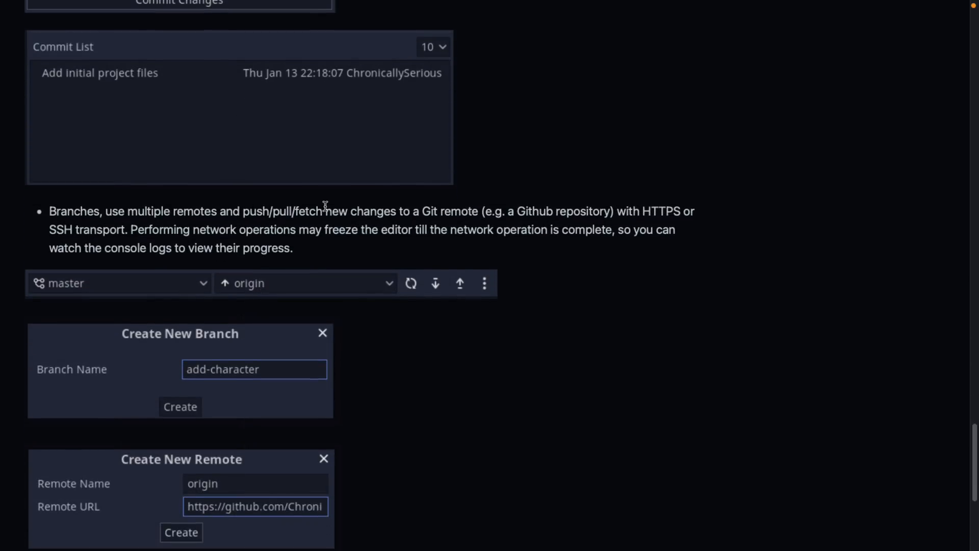
{"action": "scroll", "scroll_direction": "down", "scroll_amount": 3}
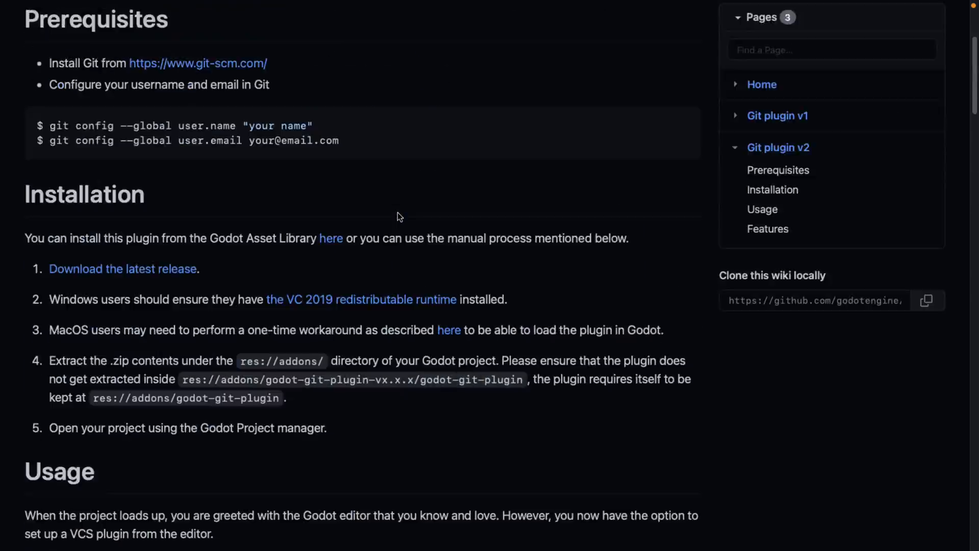
{"action": "scroll", "scroll_direction": "down", "scroll_amount": 3}
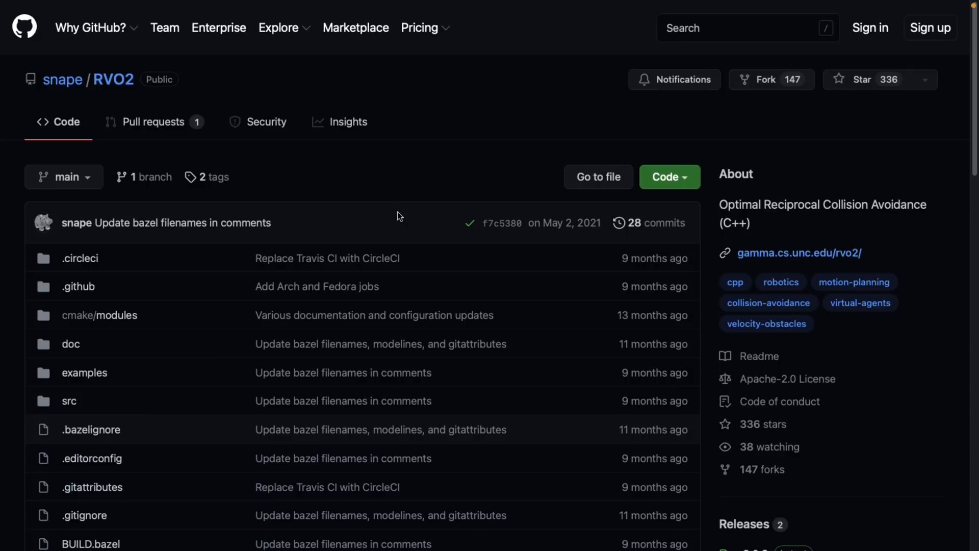
{"action": "mouse_move", "coordinate": [534, 157]}
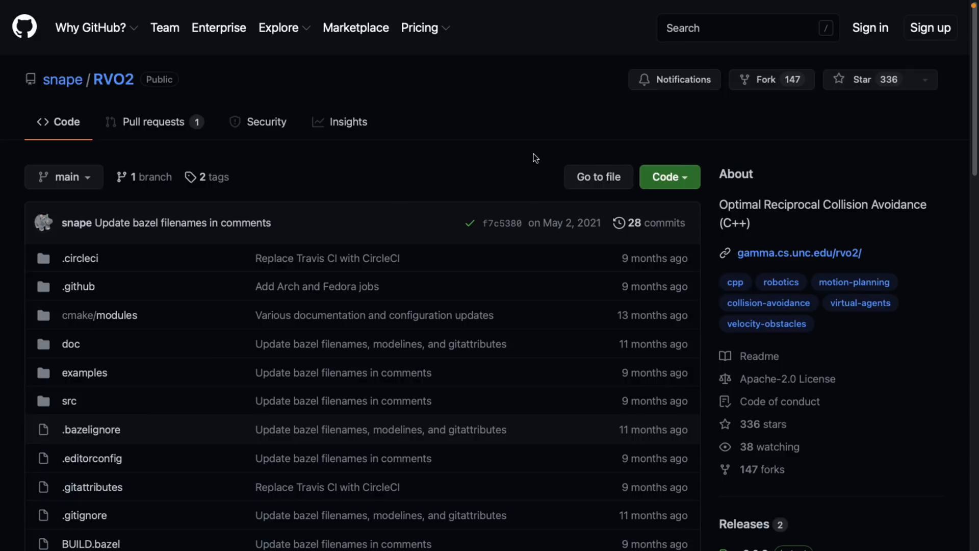
{"action": "mouse_move", "coordinate": [119, 99]}
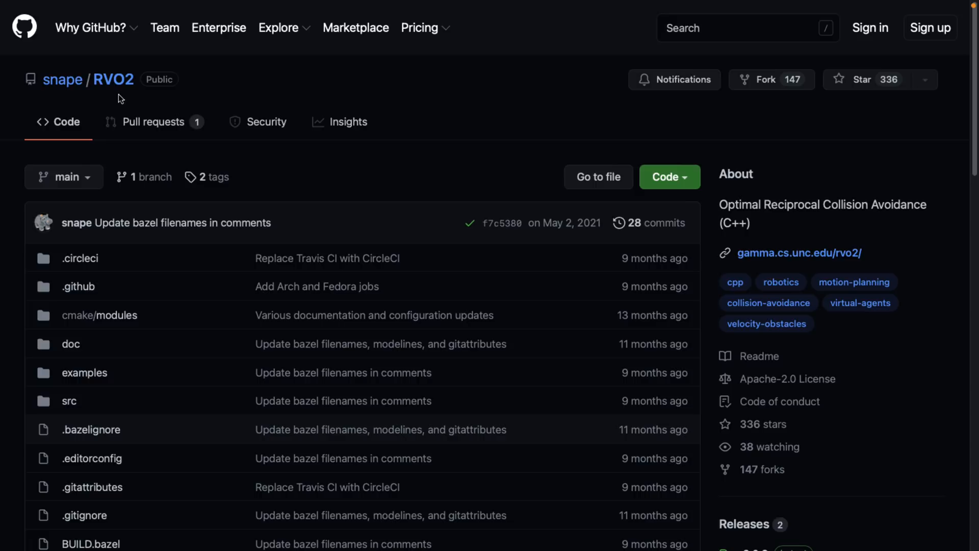
{"action": "mouse_move", "coordinate": [465, 203]}
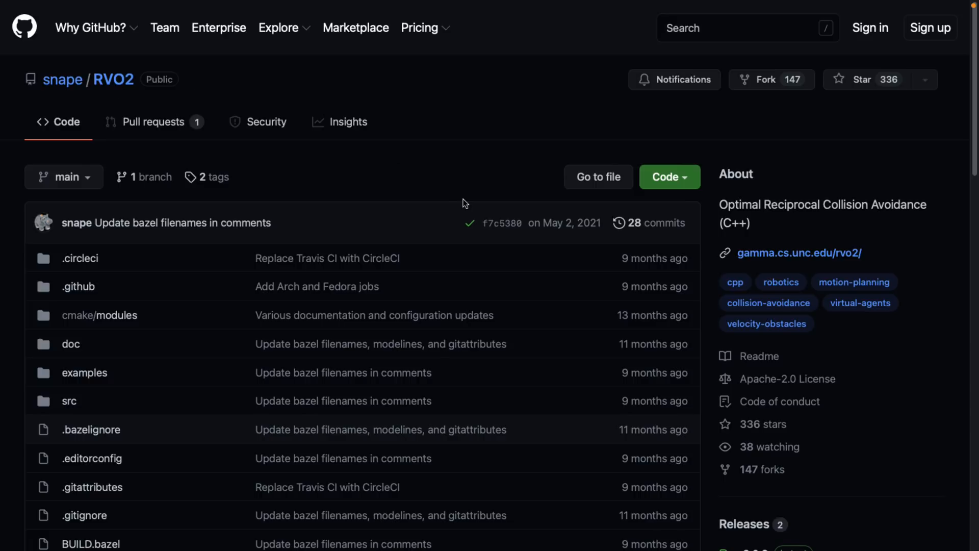
- Scroll past the RVO2 file list to its Optimal Reciprocal Collision Avoidance readme
{"action": "scroll", "scroll_direction": "down", "scroll_amount": 3}
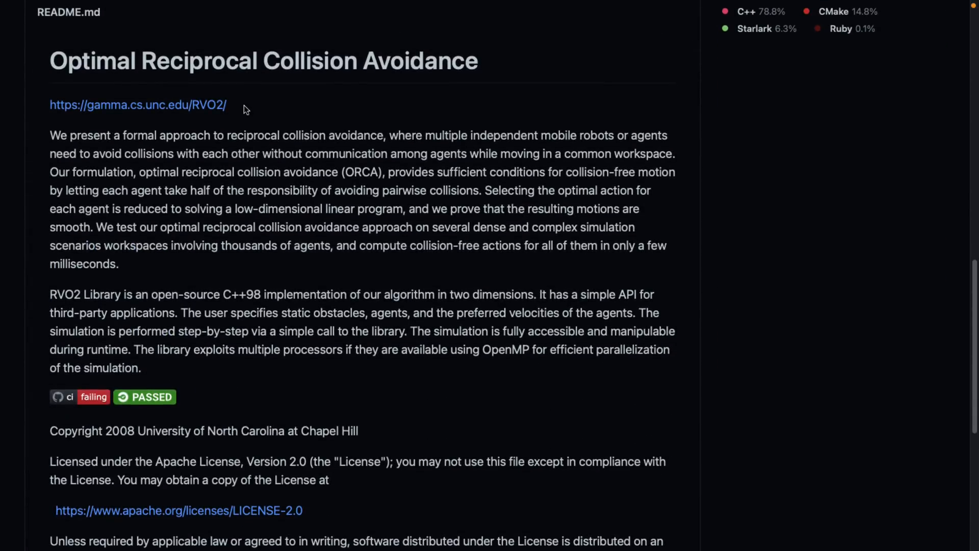
{"action": "mouse_move", "coordinate": [237, 53]}
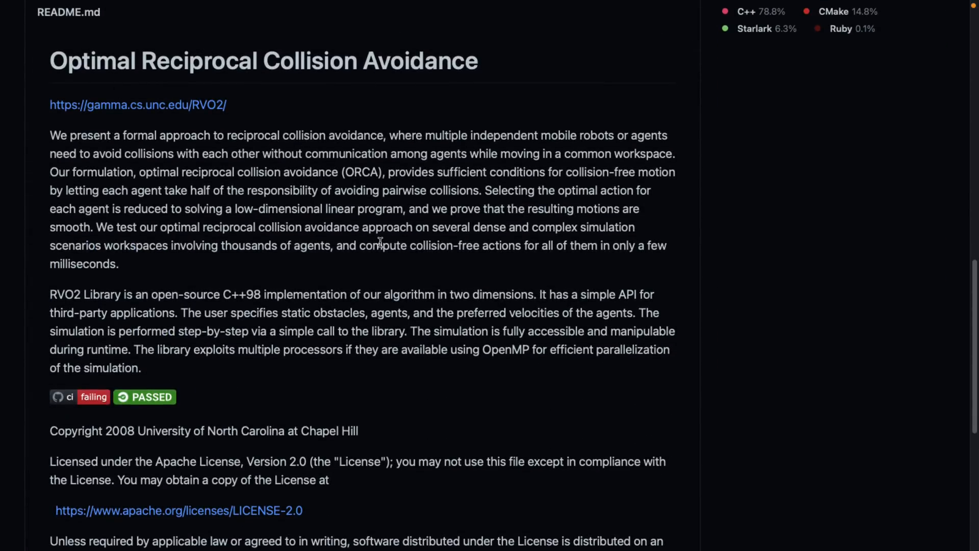
{"action": "mouse_move", "coordinate": [216, 294]}
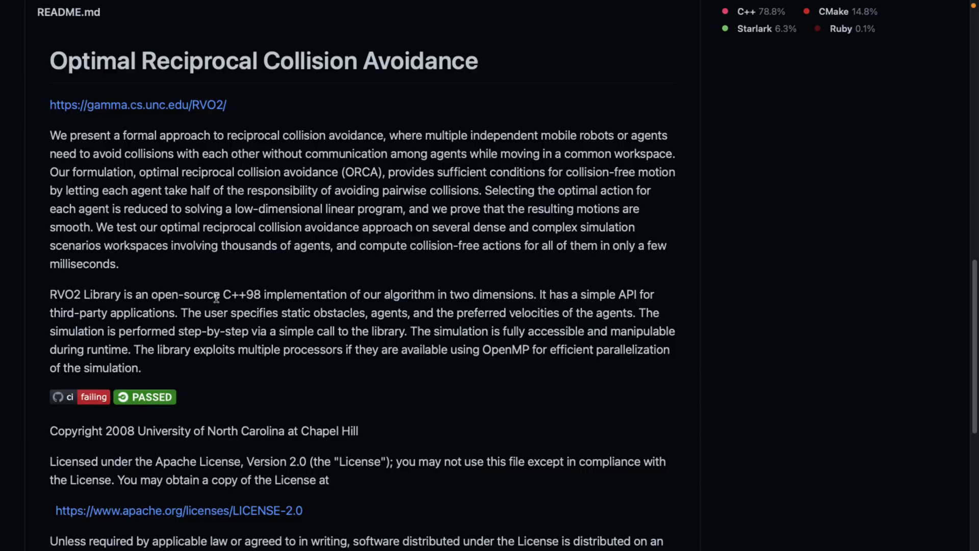
{"action": "mouse_move", "coordinate": [231, 293]}
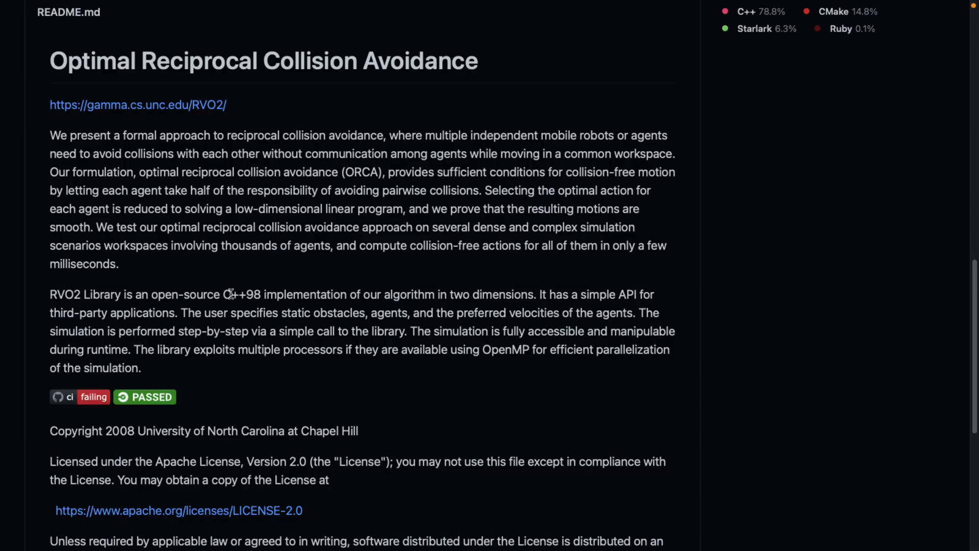
{"action": "scroll", "scroll_direction": "down", "scroll_amount": 3}
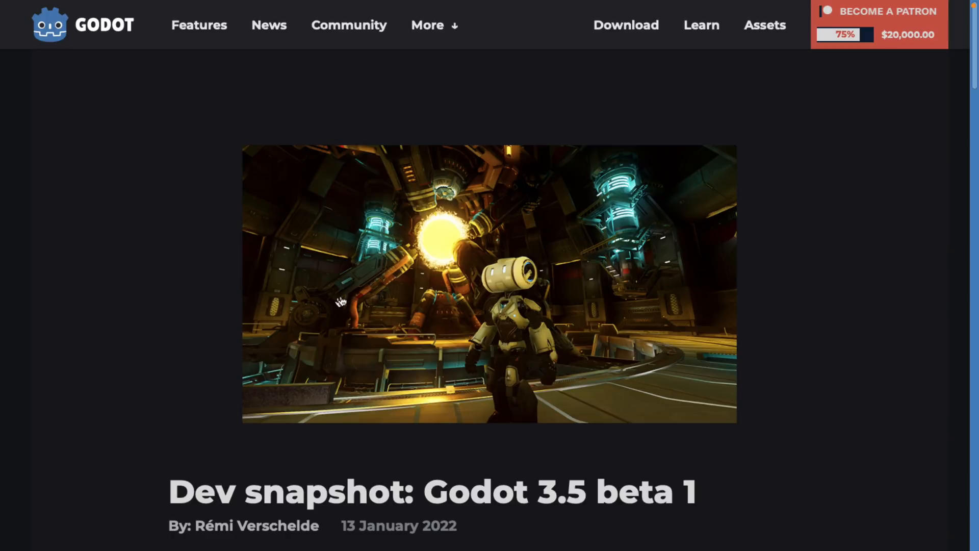
- Read the beta highlights through the ubershader and NavigationServer sections
{"action": "scroll", "scroll_direction": "down", "scroll_amount": 3}
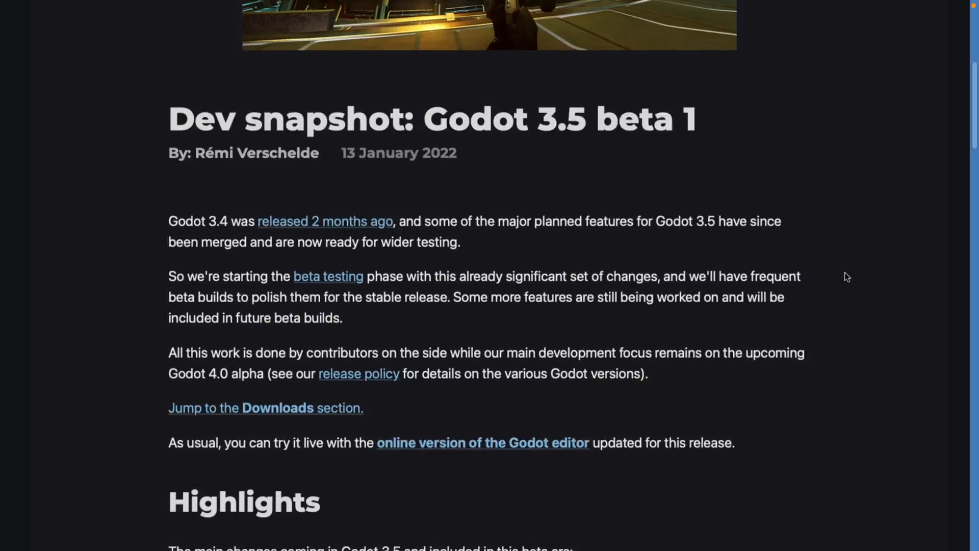
{"action": "scroll", "scroll_direction": "down", "scroll_amount": 3}
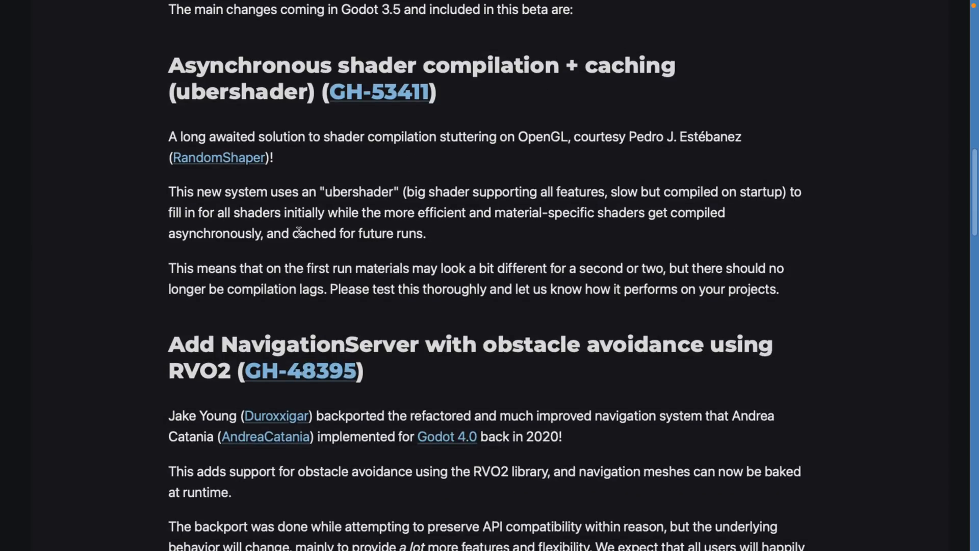
{"action": "mouse_move", "coordinate": [370, 185]}
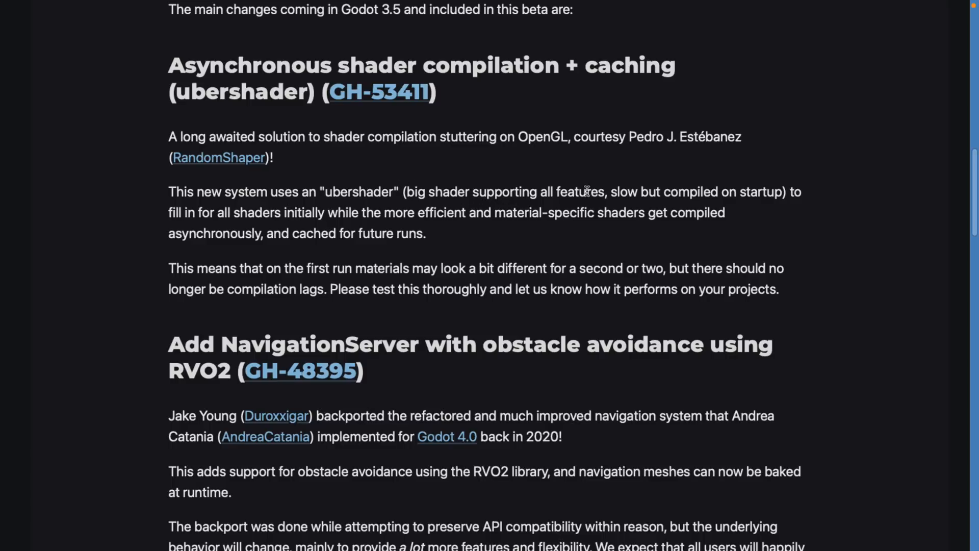
{"action": "mouse_move", "coordinate": [278, 257]}
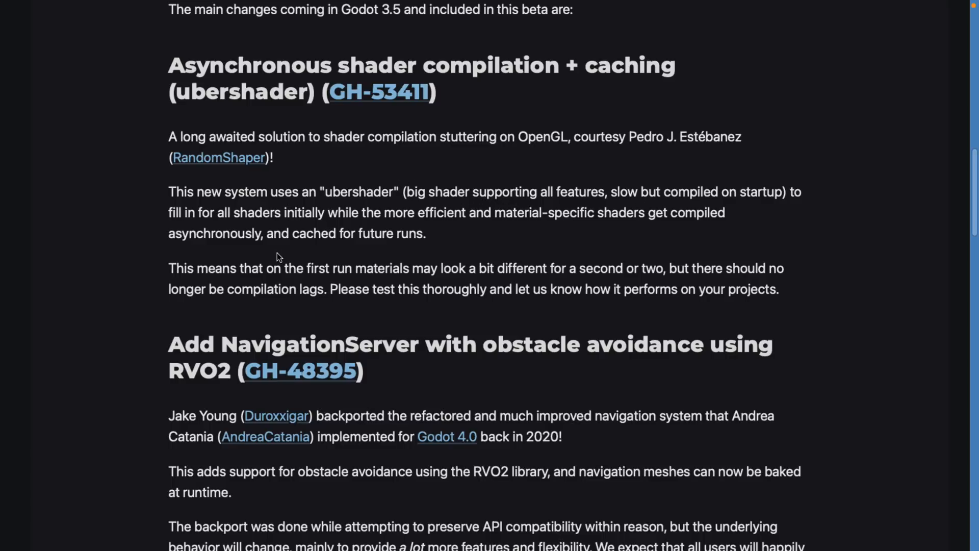
{"action": "mouse_move", "coordinate": [323, 227]}
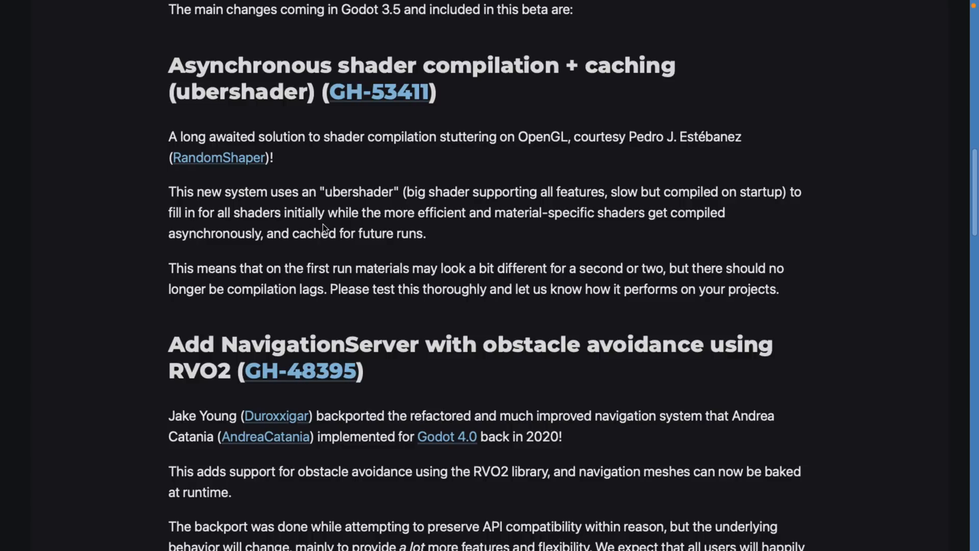
{"action": "mouse_move", "coordinate": [586, 199]}
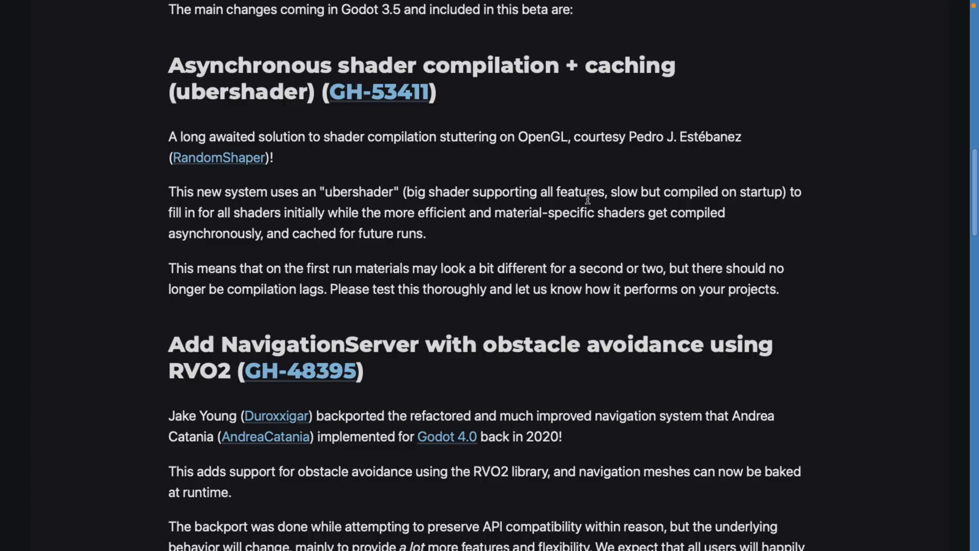
{"action": "mouse_move", "coordinate": [433, 228]}
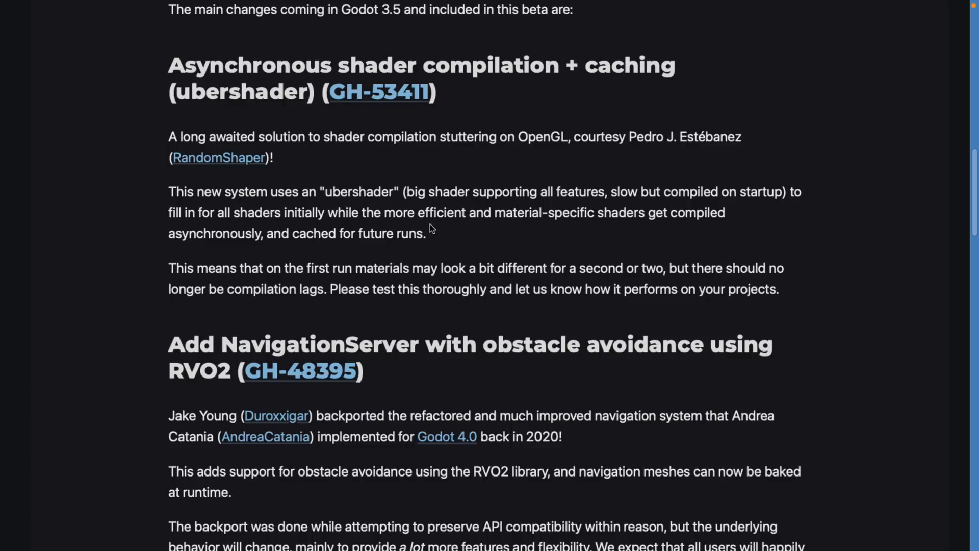
{"action": "scroll", "scroll_direction": "down", "scroll_amount": 3}
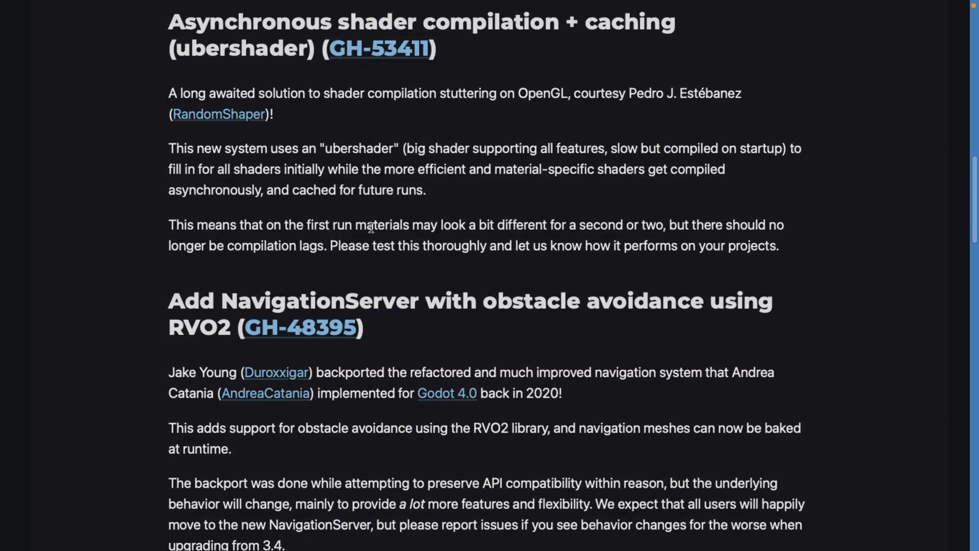
{"action": "scroll", "scroll_direction": "down", "scroll_amount": 3}
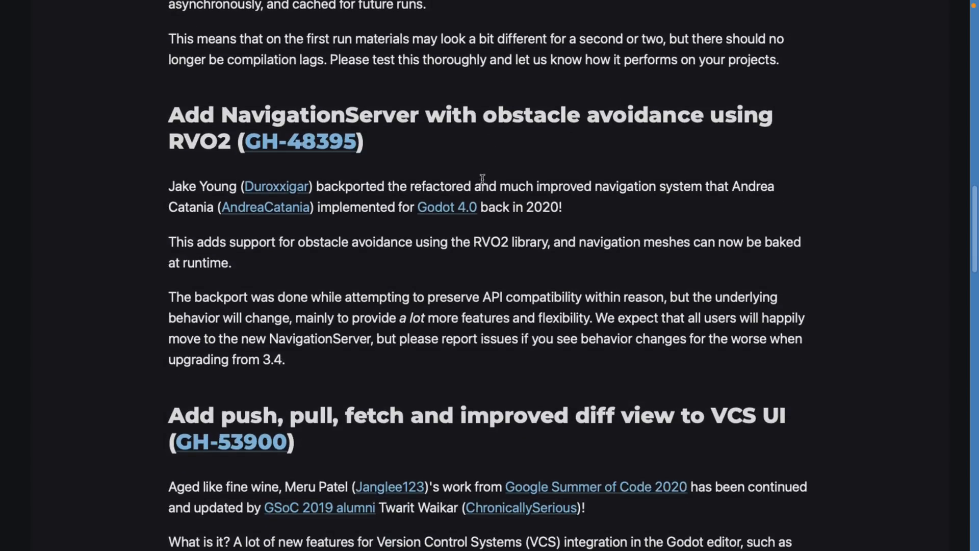
{"action": "scroll", "scroll_direction": "up", "scroll_amount": 3}
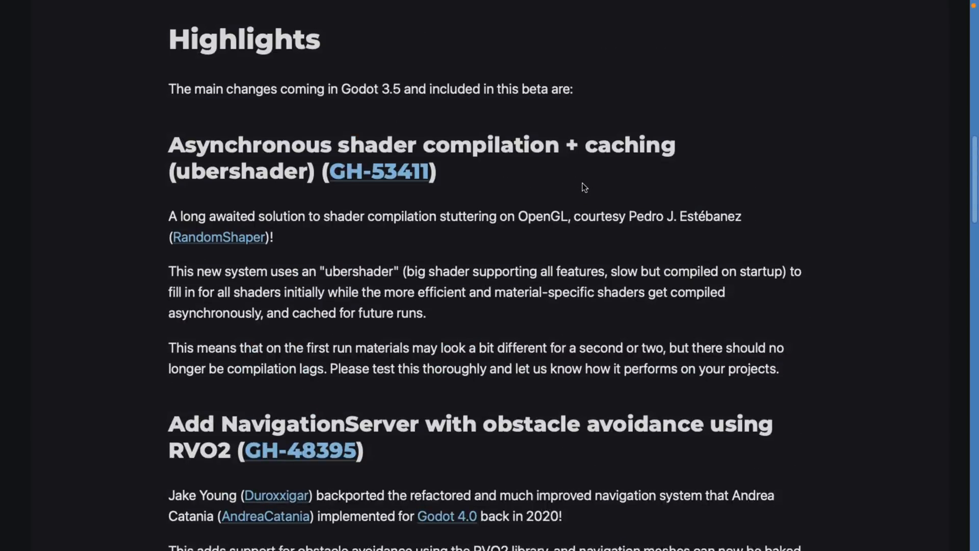
{"action": "scroll", "scroll_direction": "down", "scroll_amount": 3}
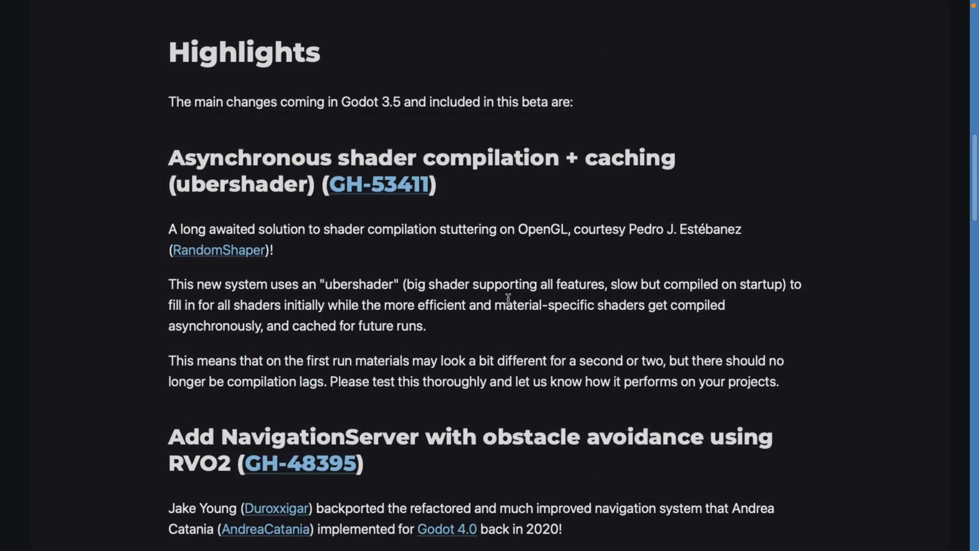
- Read the VCS improvements, emphasising the year 2020, down to the 'And more!' list
{"action": "scroll", "scroll_direction": "down", "scroll_amount": 3}
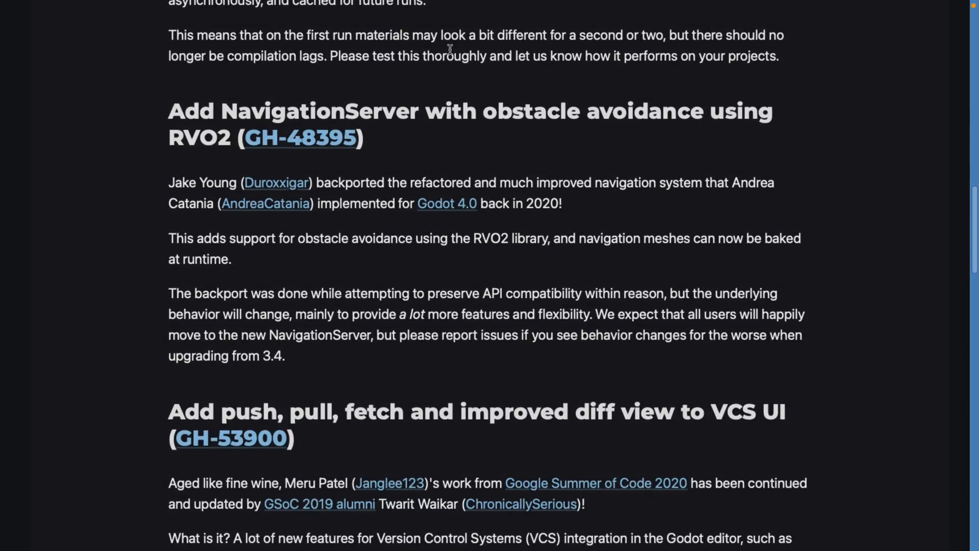
{"action": "mouse_move", "coordinate": [462, 130]}
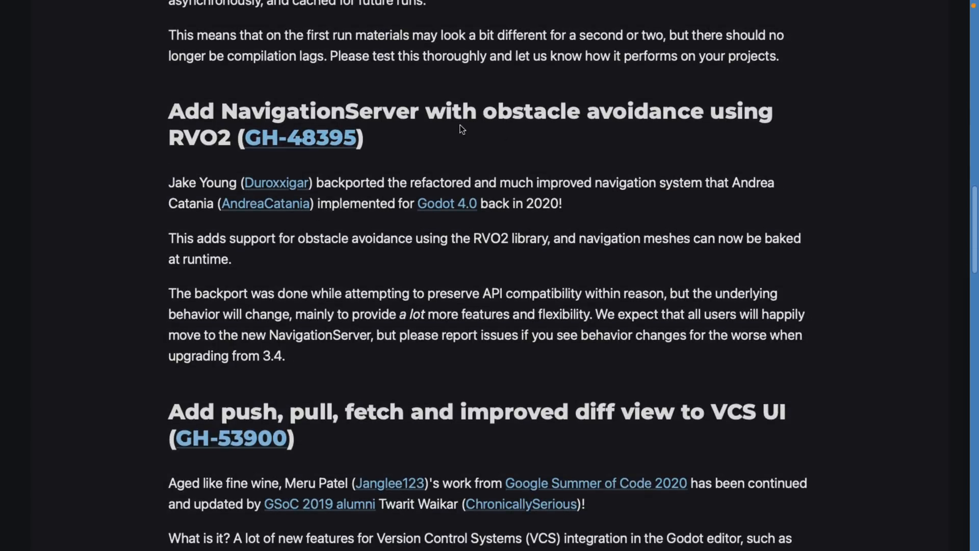
{"action": "scroll", "scroll_direction": "down", "scroll_amount": 3}
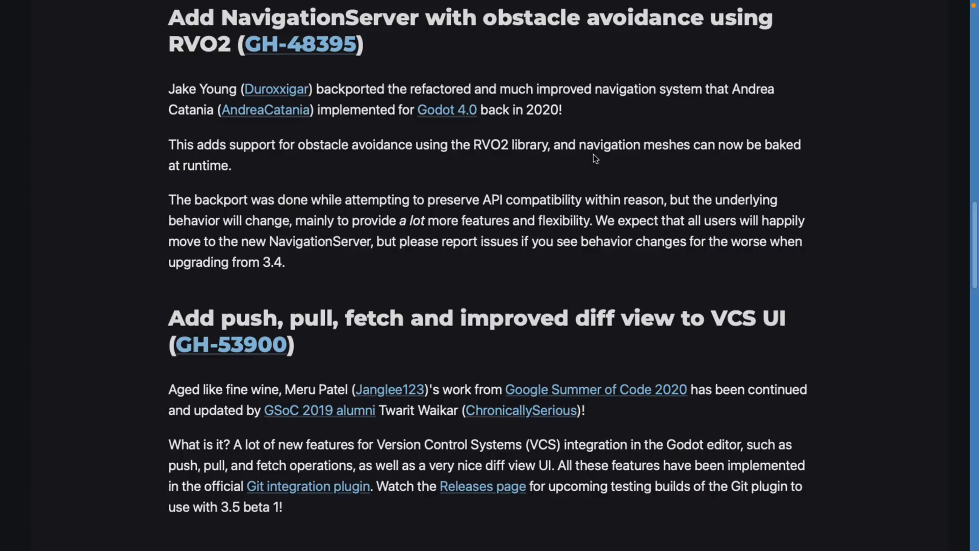
{"action": "mouse_move", "coordinate": [446, 110]}
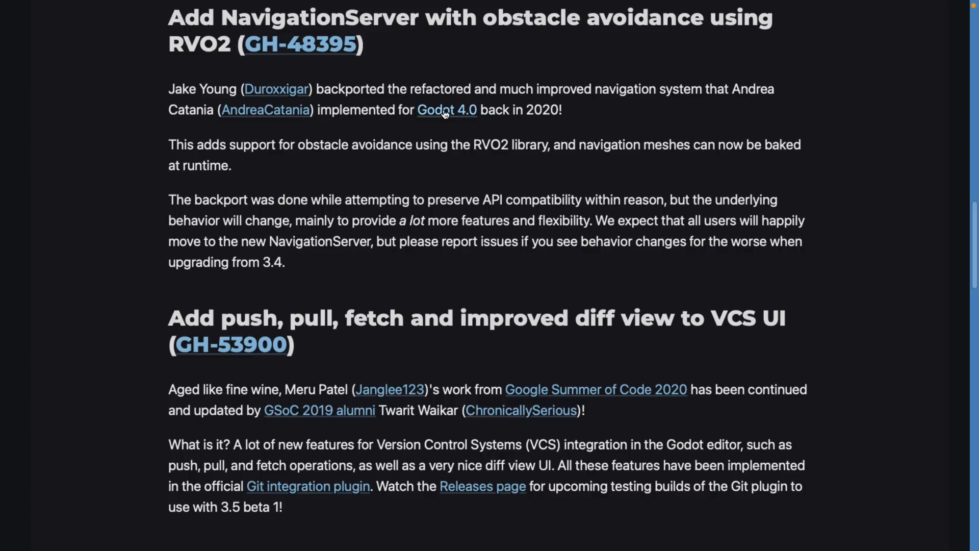
{"action": "double_click", "coordinate": [542, 109]}
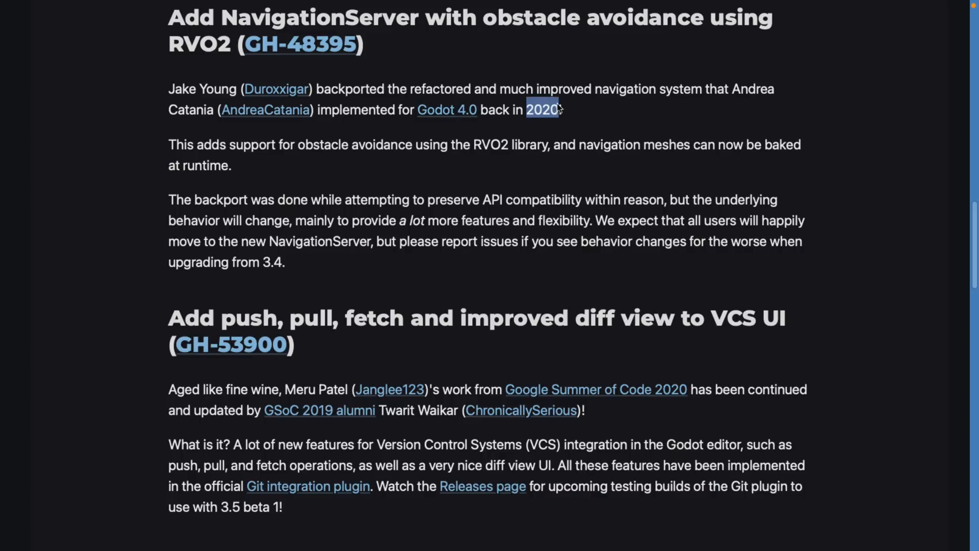
{"action": "scroll", "scroll_direction": "down", "scroll_amount": 3}
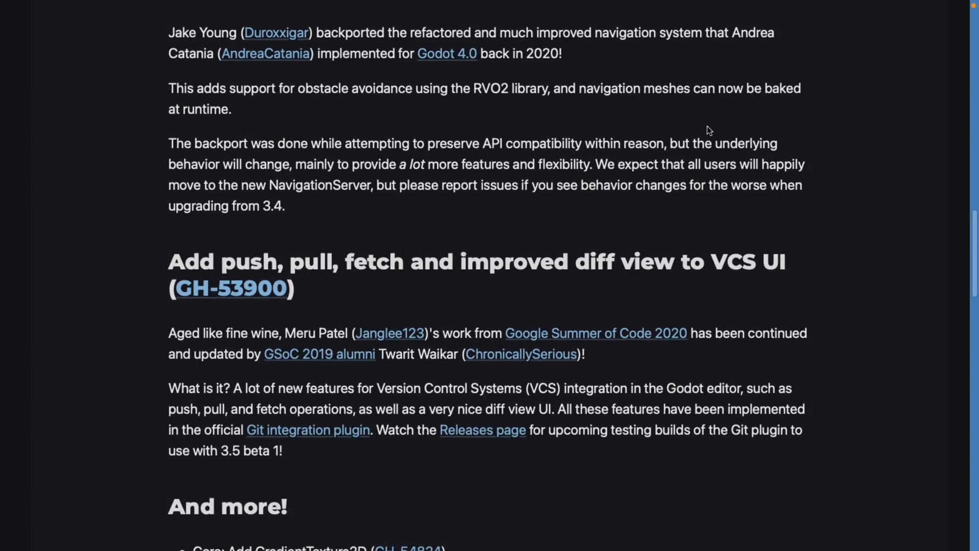
{"action": "scroll", "scroll_direction": "down", "scroll_amount": 3}
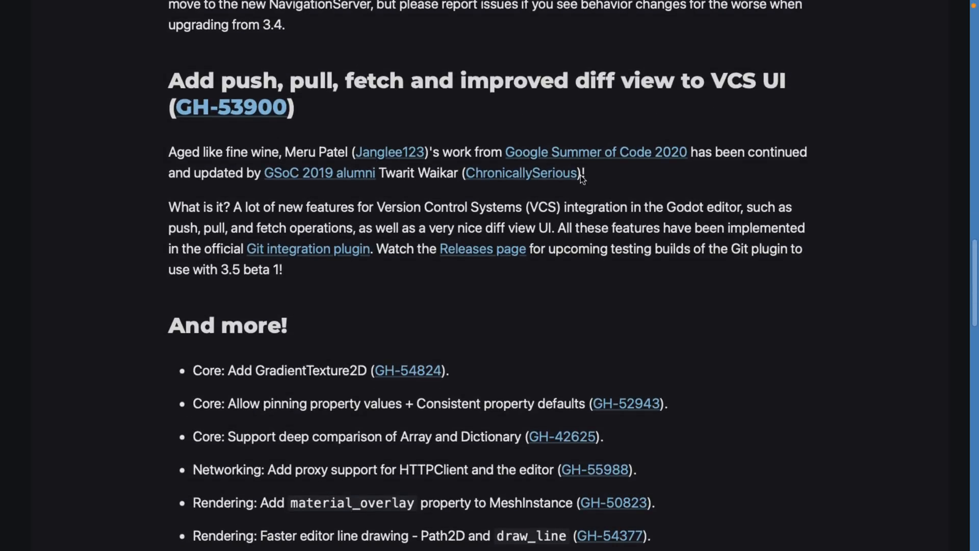
{"action": "scroll", "scroll_direction": "down", "scroll_amount": 3}
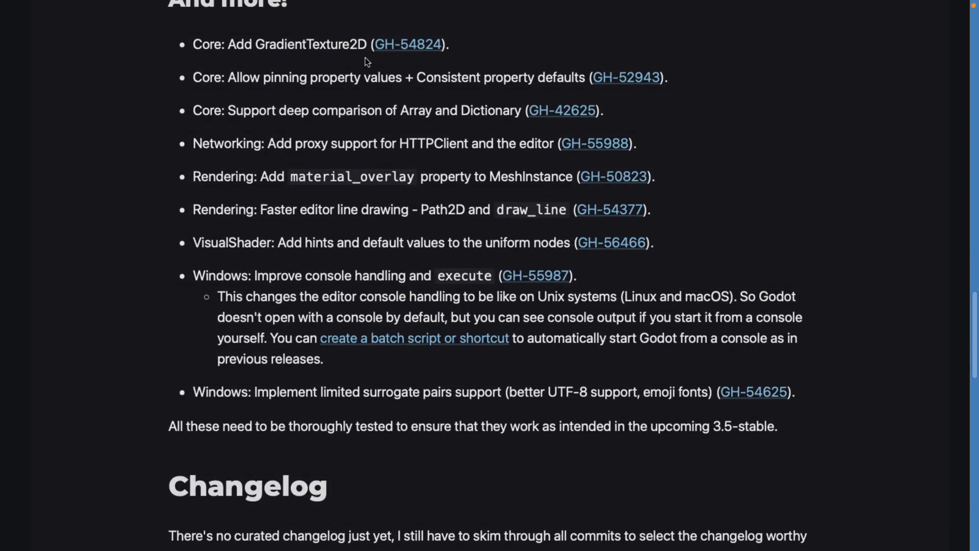
- Emphasise GradientTexture2D, read the changelog and downloads, and open the standard build downloads
{"action": "double_click", "coordinate": [311, 44]}
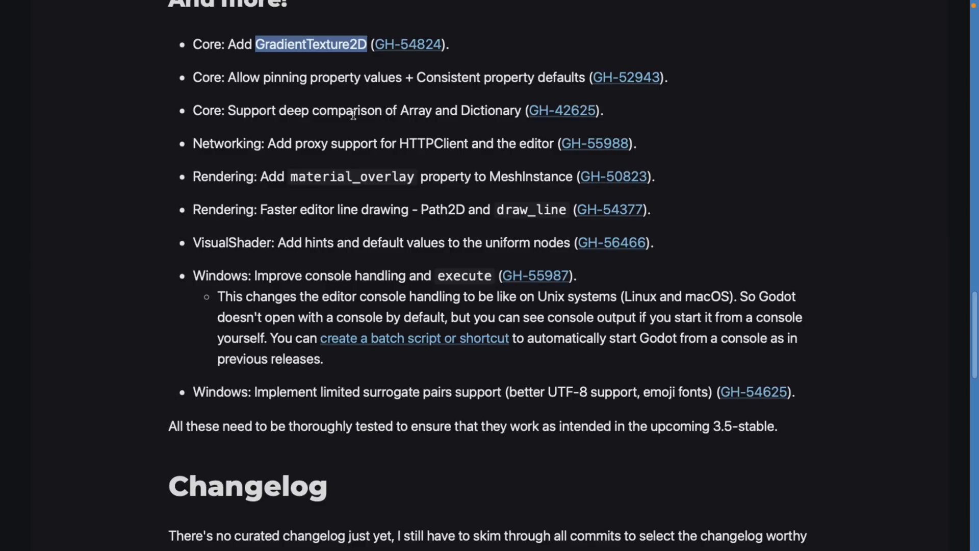
{"action": "mouse_move", "coordinate": [465, 106]}
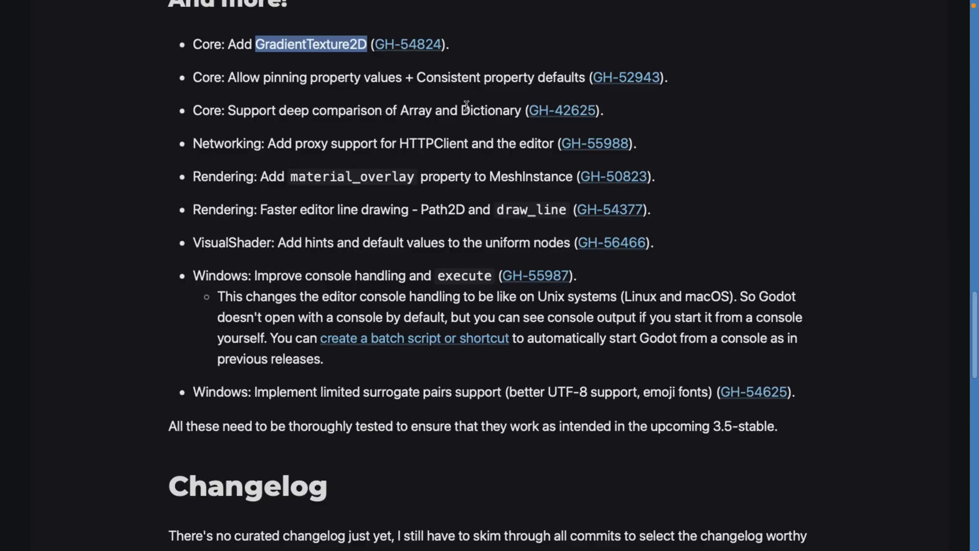
{"action": "scroll", "scroll_direction": "down", "scroll_amount": 3}
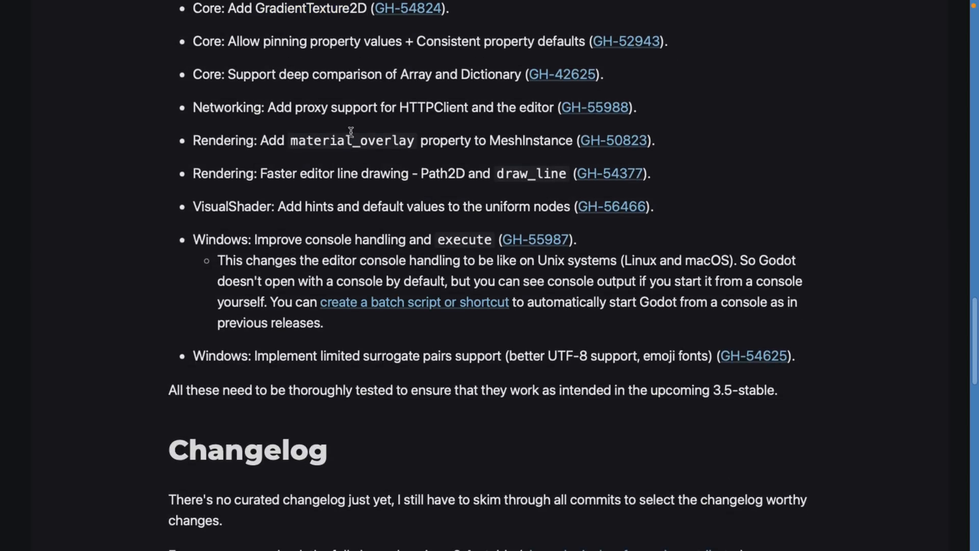
{"action": "scroll", "scroll_direction": "down", "scroll_amount": 3}
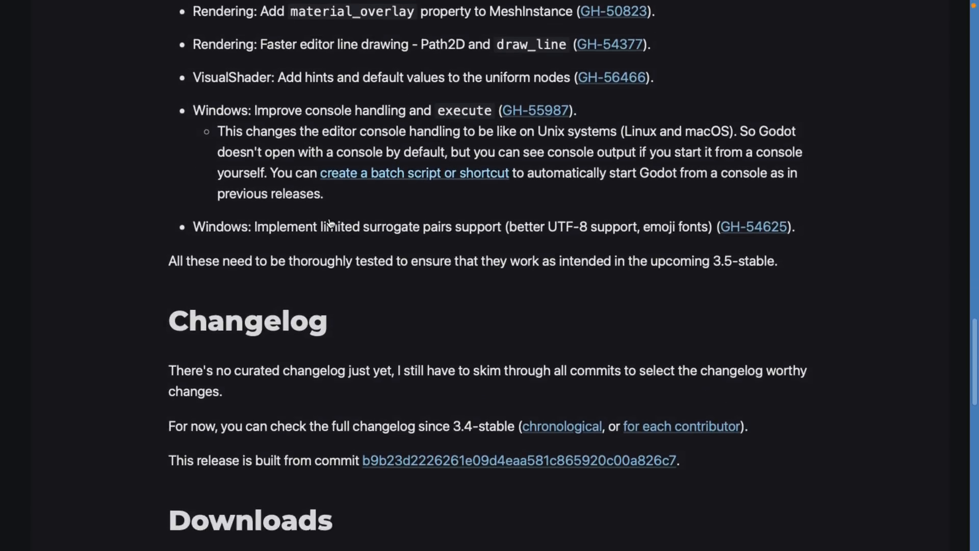
{"action": "scroll", "scroll_direction": "down", "scroll_amount": 3}
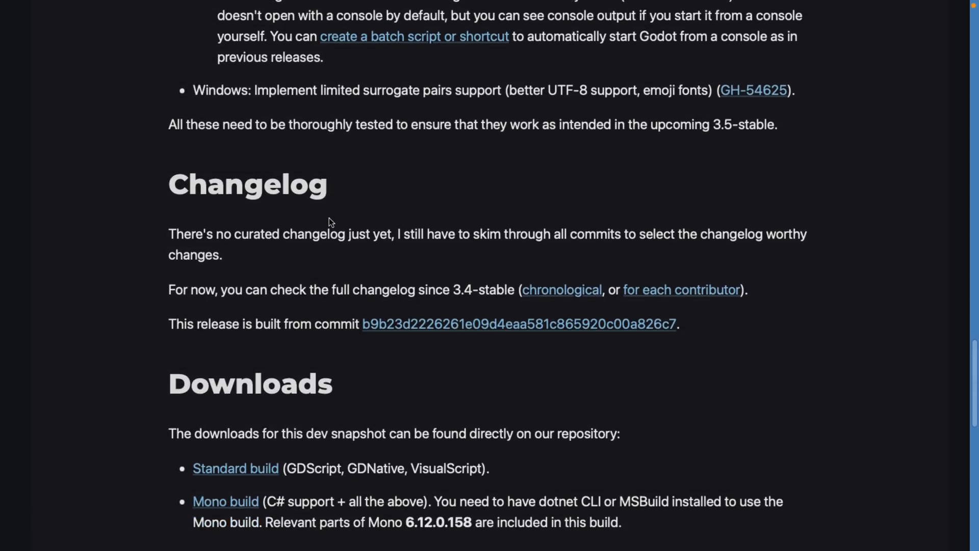
{"action": "scroll", "scroll_direction": "down", "scroll_amount": 3}
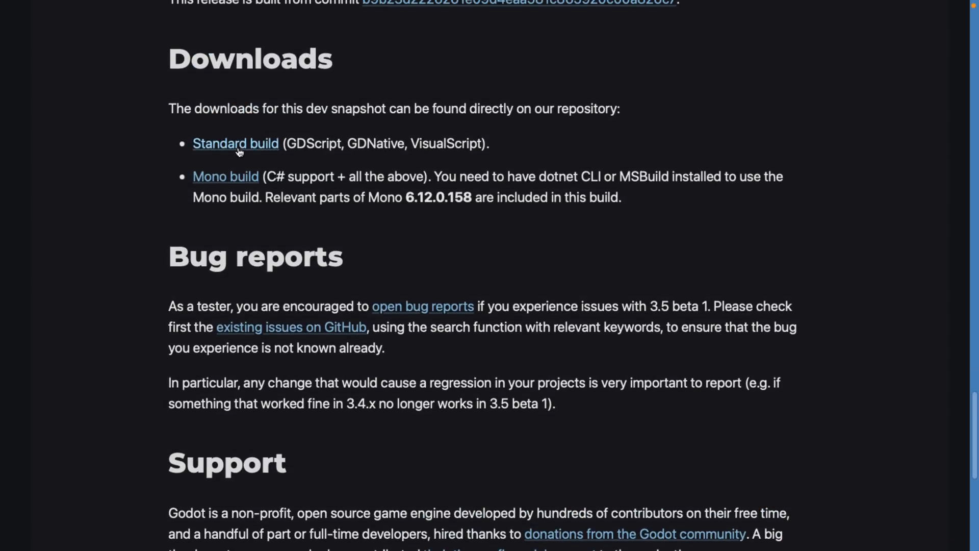
{"action": "left_click", "coordinate": [236, 143]}
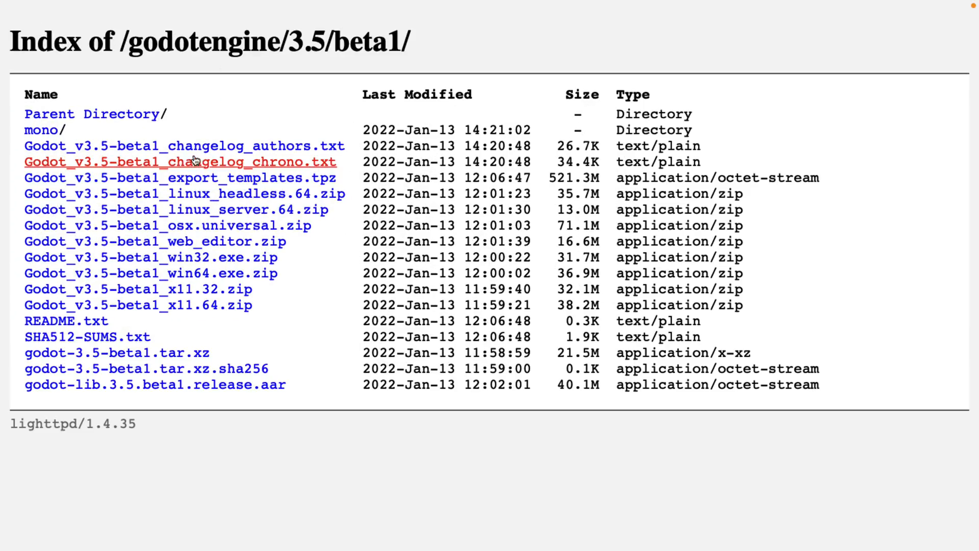
{"action": "mouse_move", "coordinate": [218, 194]}
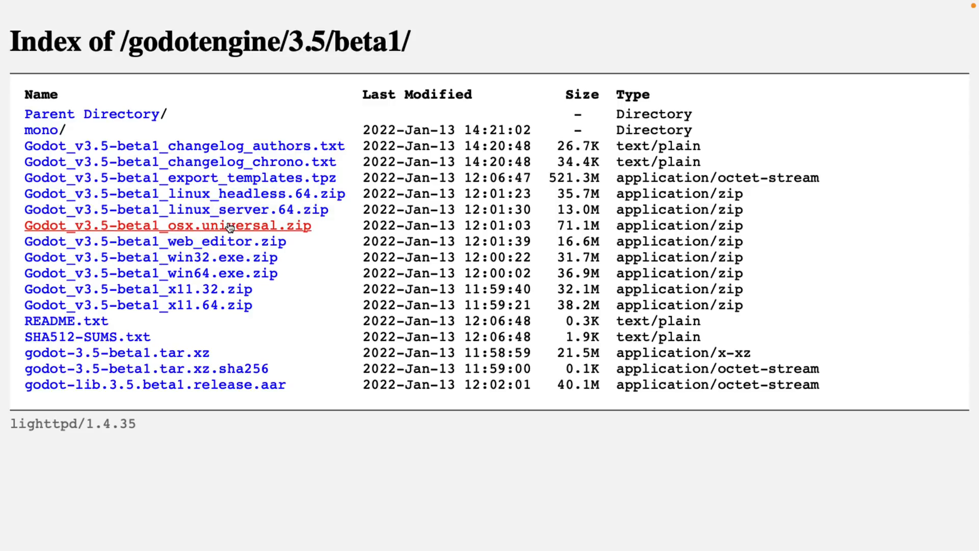
{"action": "mouse_move", "coordinate": [218, 241]}
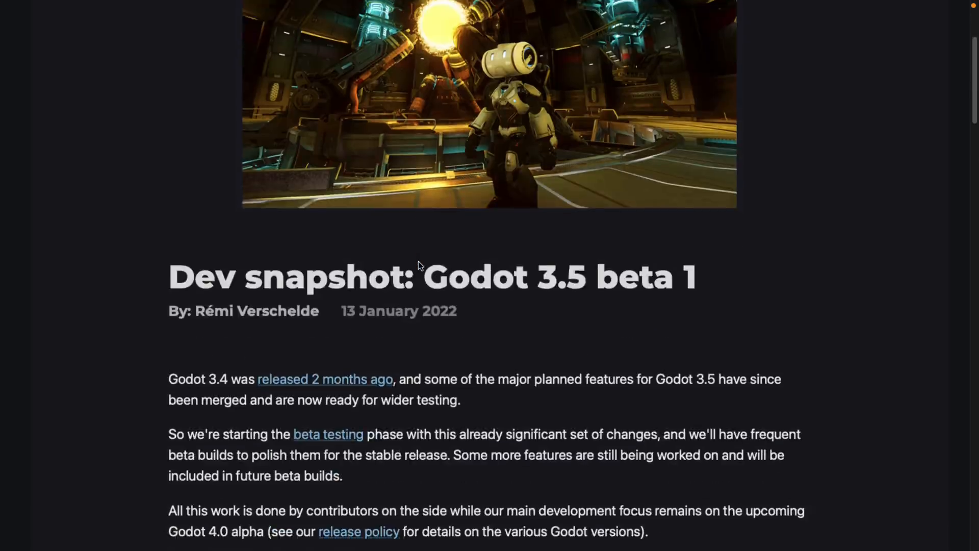
- Launch the online version of the Godot editor from the beta 1 post intro
{"action": "scroll", "scroll_direction": "down", "scroll_amount": 3}
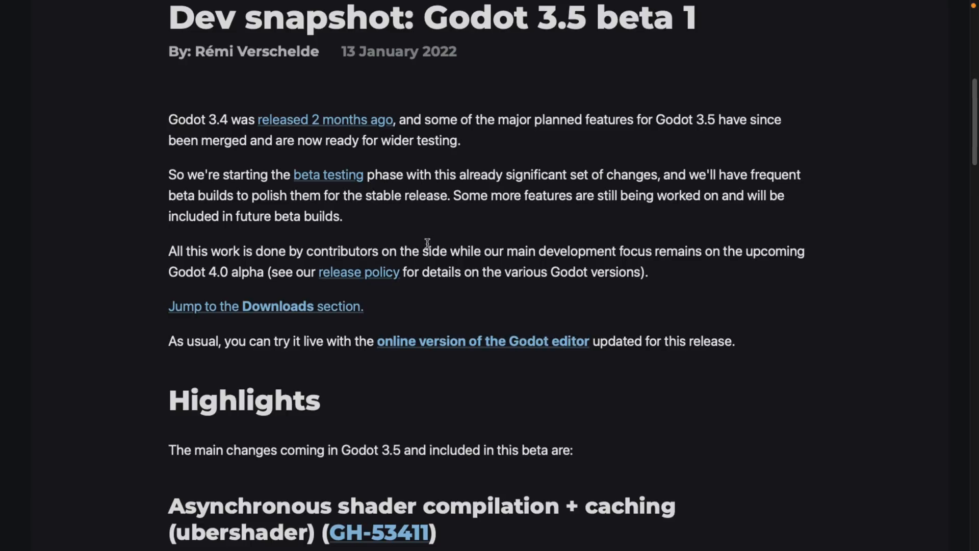
{"action": "mouse_move", "coordinate": [457, 347]}
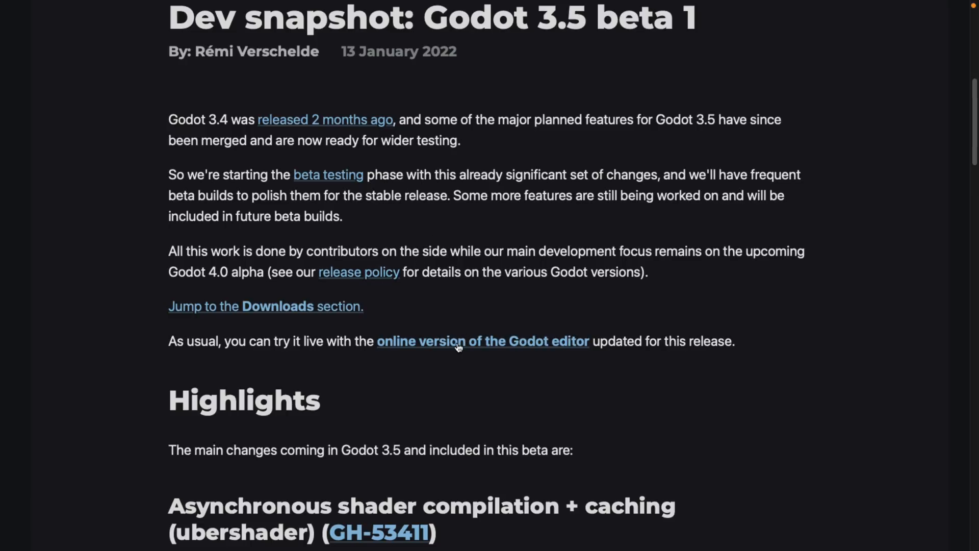
{"action": "left_click", "coordinate": [482, 341]}
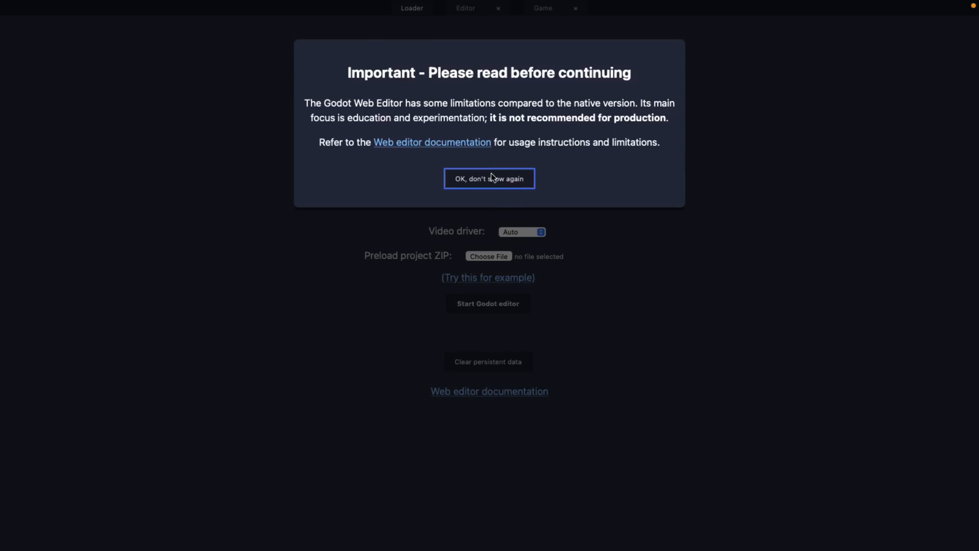
- Dismiss the limitations notice with 'OK, don't show again' on the web editor loader
{"action": "left_click", "coordinate": [489, 178]}
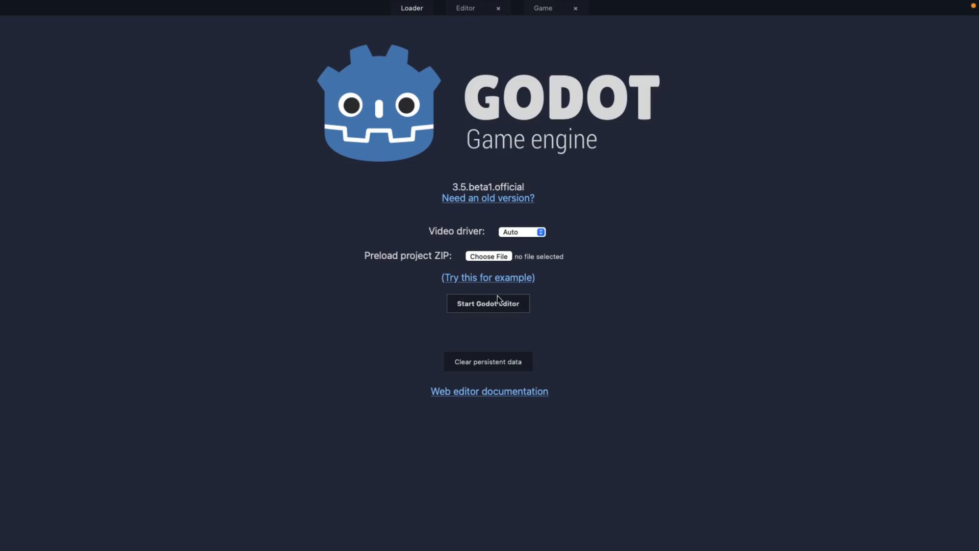